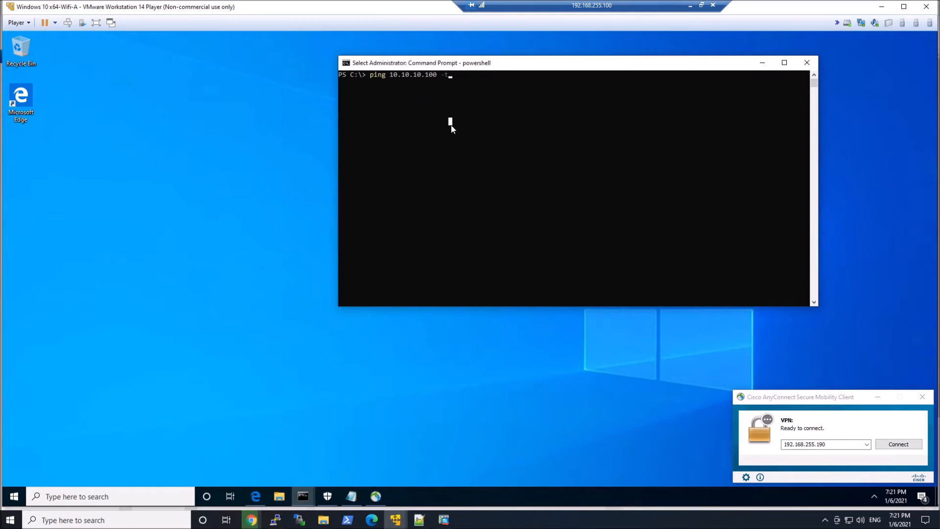
- Start ping 10.10.10.100 -t, connect AnyConnect to 192.168.255.190 and confirm replies arrive
key("Return")
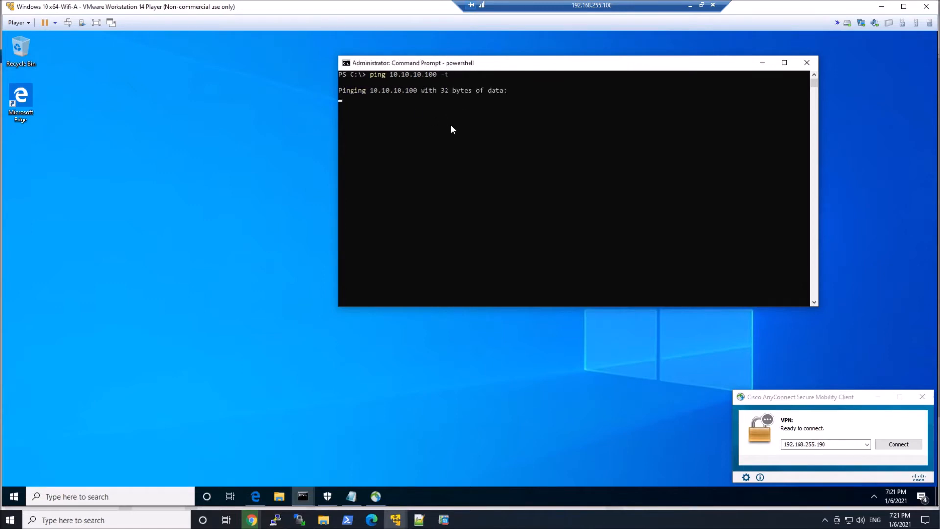
left_click(897, 443)
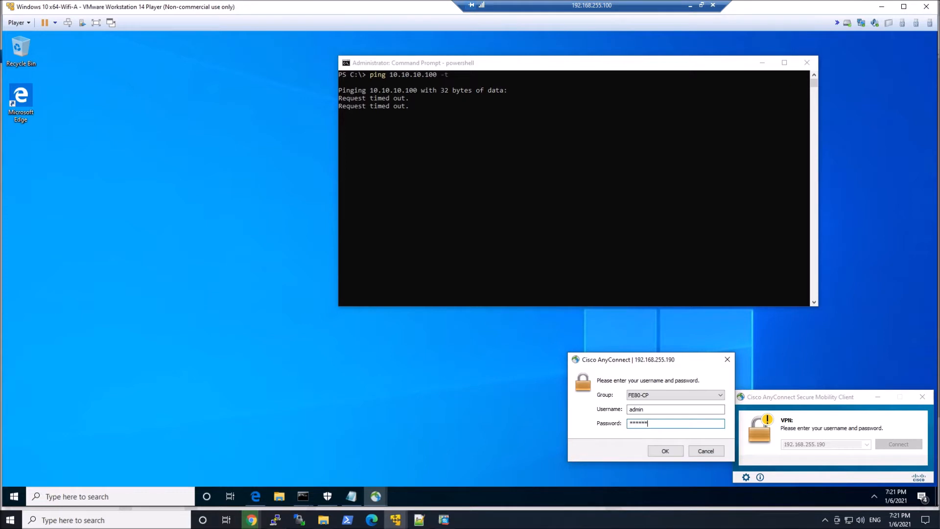
left_click(665, 451)
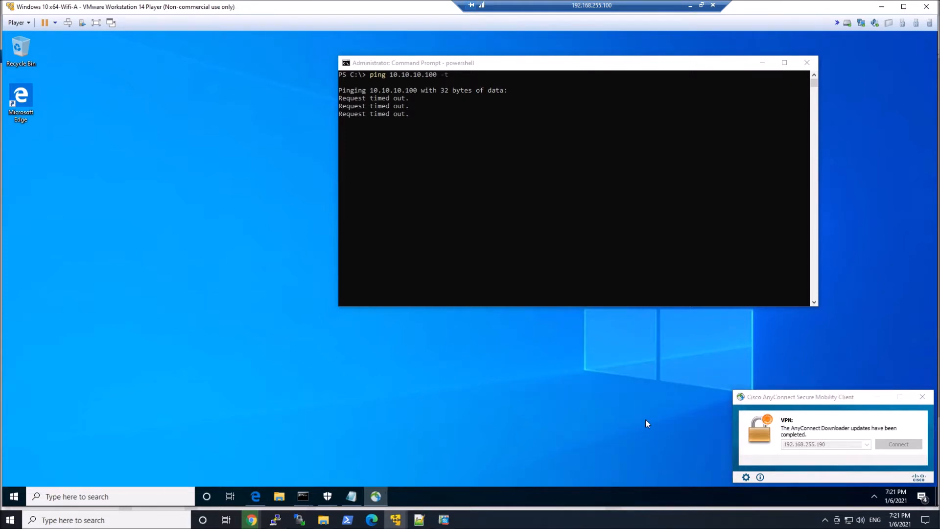
left_click(897, 444)
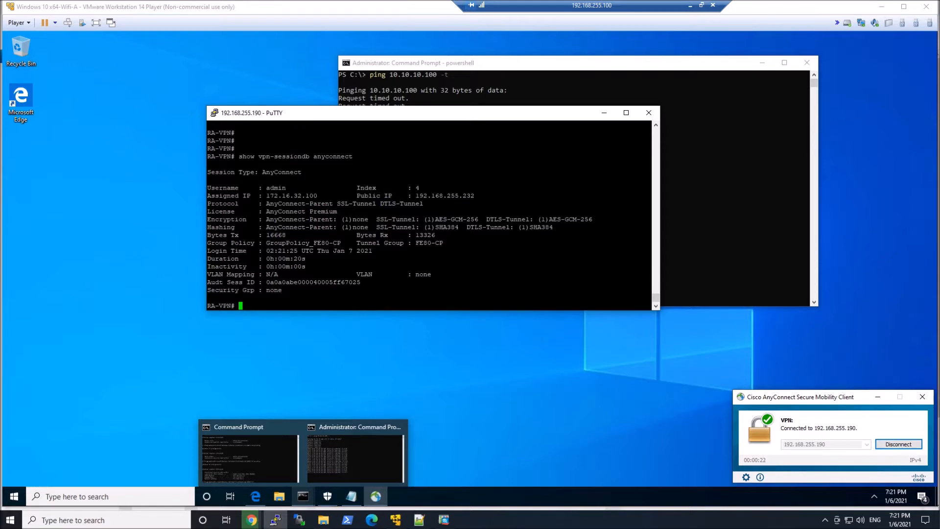
mouse_move(761, 361)
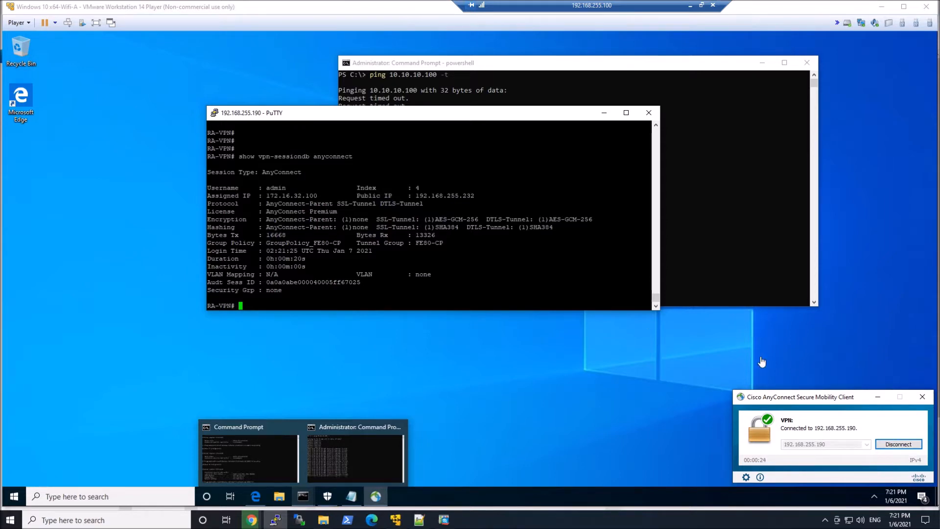
left_click(647, 112)
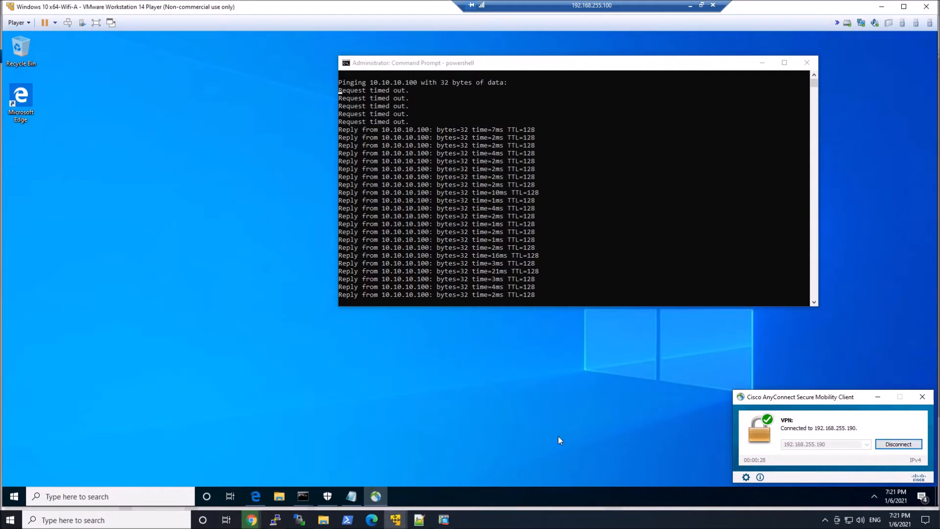
- Go to Administration > Network Resources > Network Device Groups in ISE
left_click(898, 444)
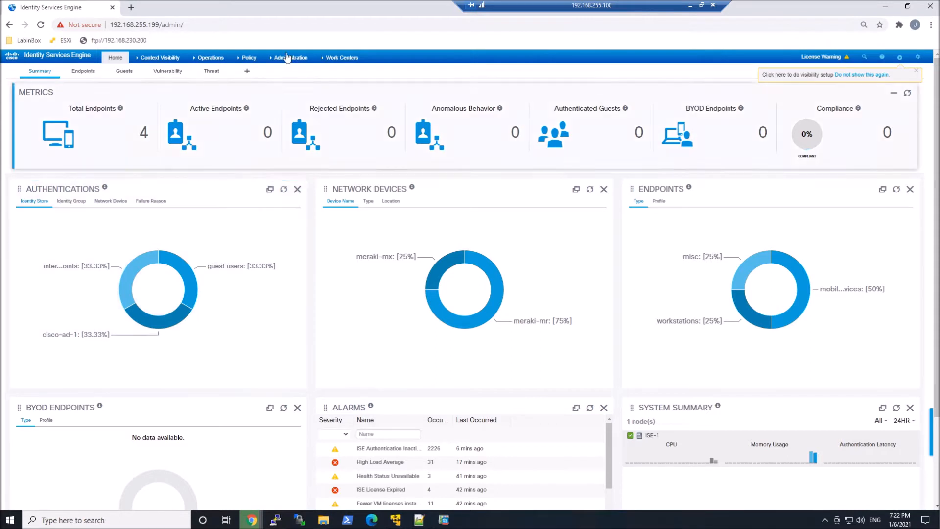
left_click(289, 56)
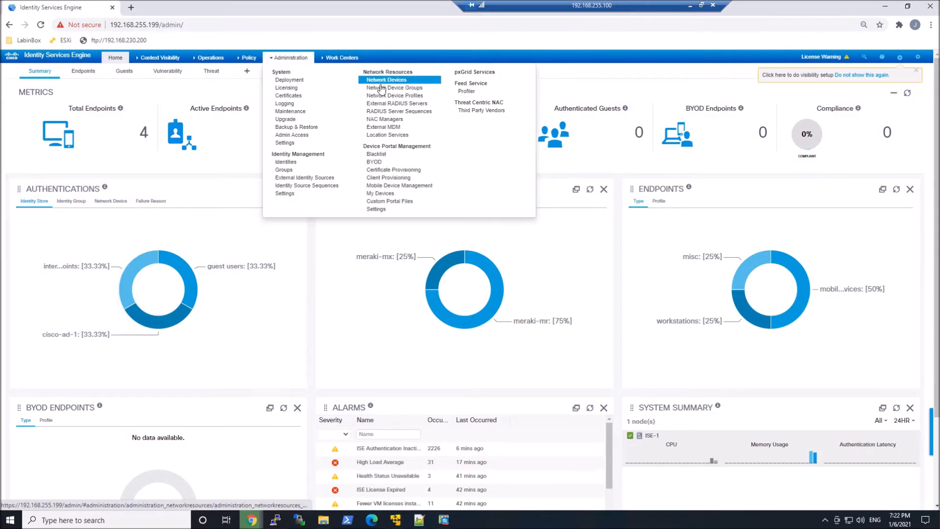
mouse_move(395, 88)
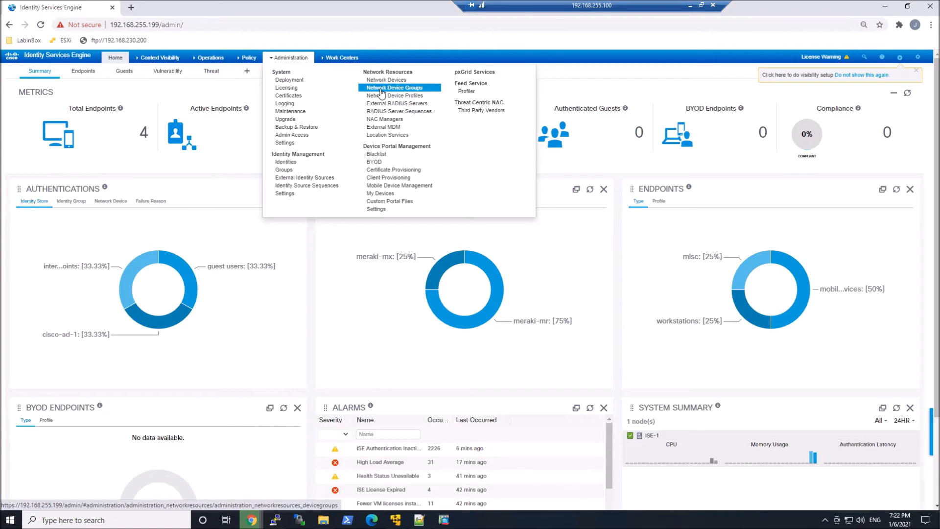
left_click(393, 88)
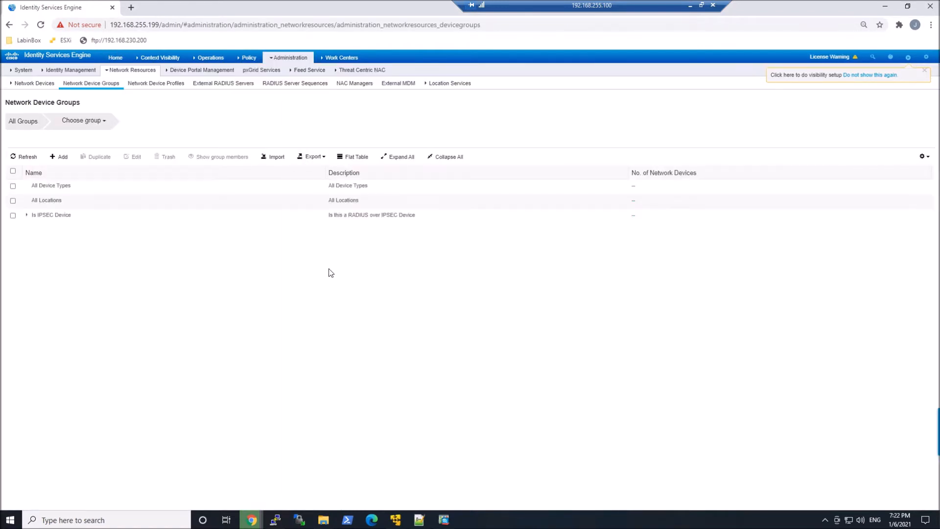
mouse_move(267, 319)
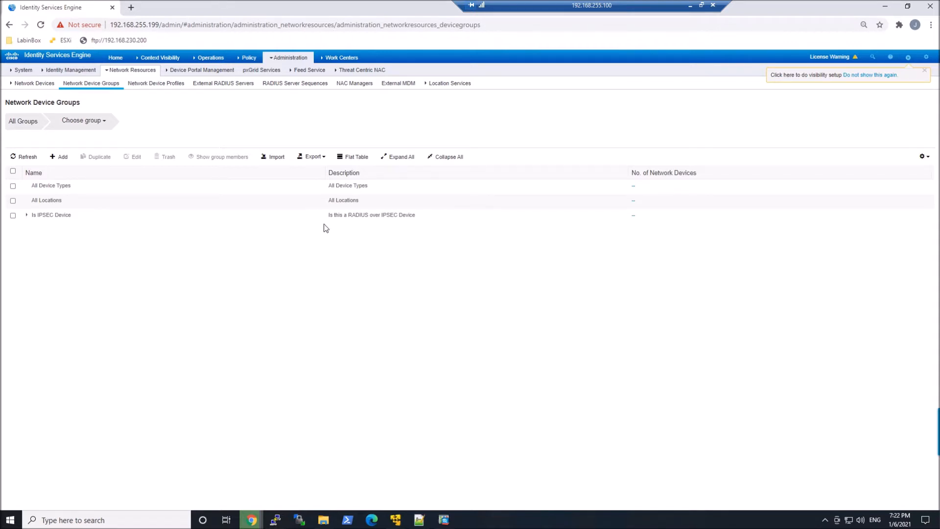
mouse_move(137, 219)
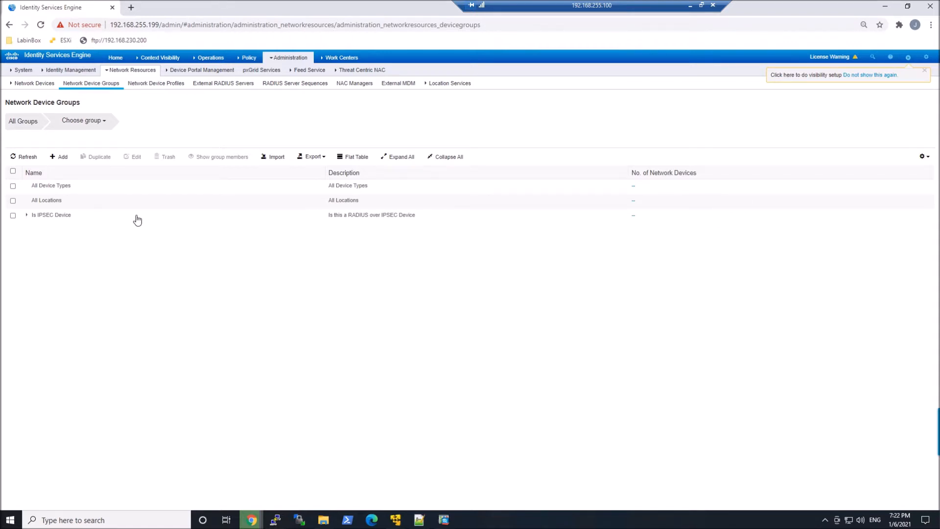
- Add a device group named VPN under parent All Device Types and save it
left_click(59, 156)
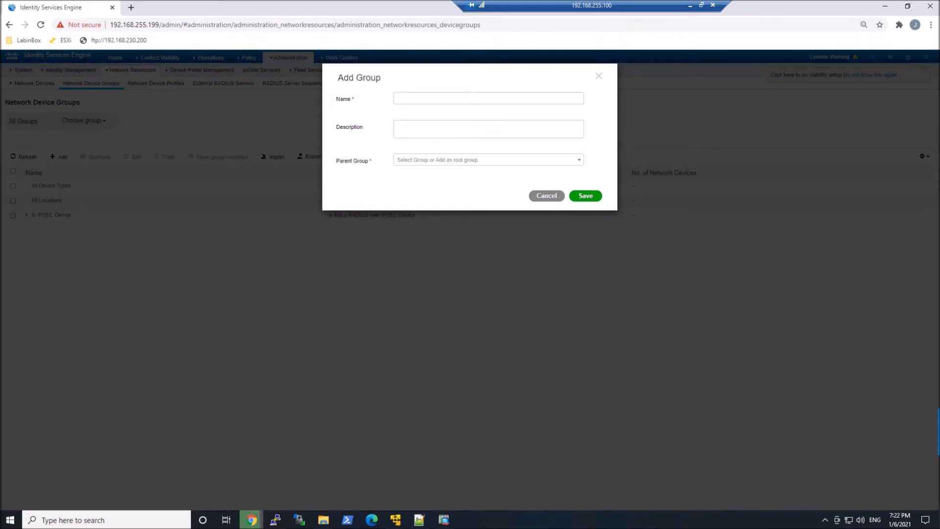
type("VPN")
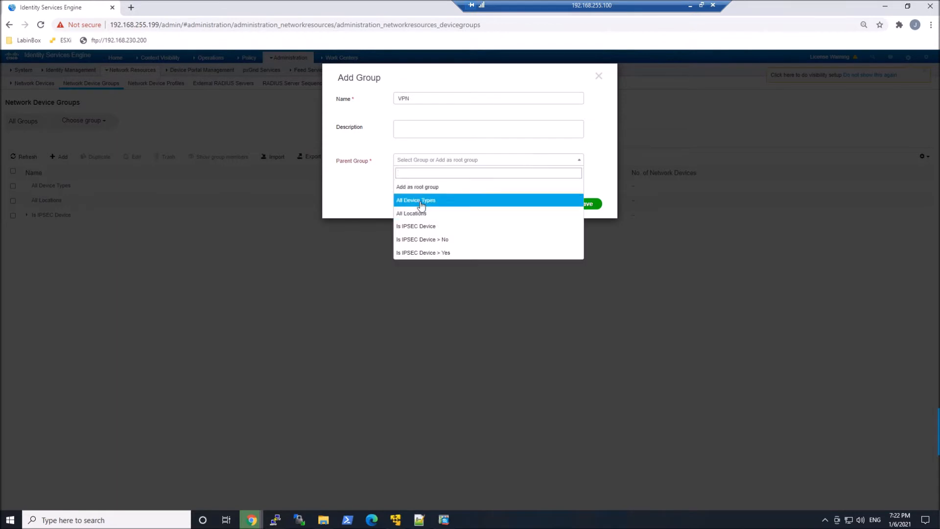
left_click(416, 200)
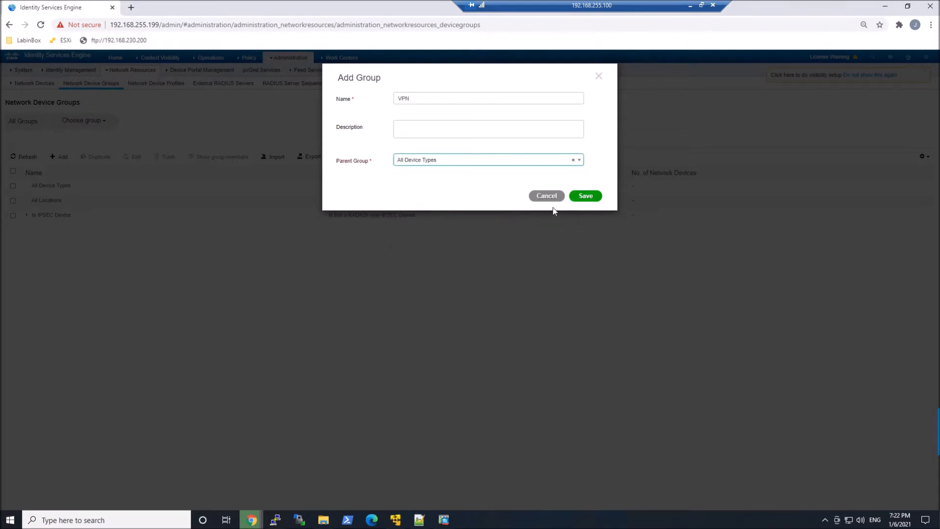
left_click(585, 195)
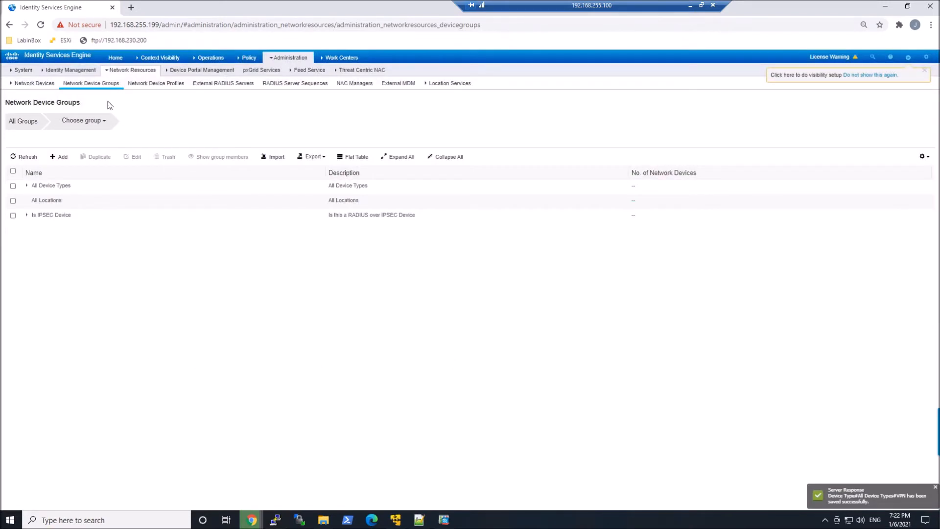
- Add a network device named RA-VPN with IP address 192.168.255.100
left_click(34, 83)
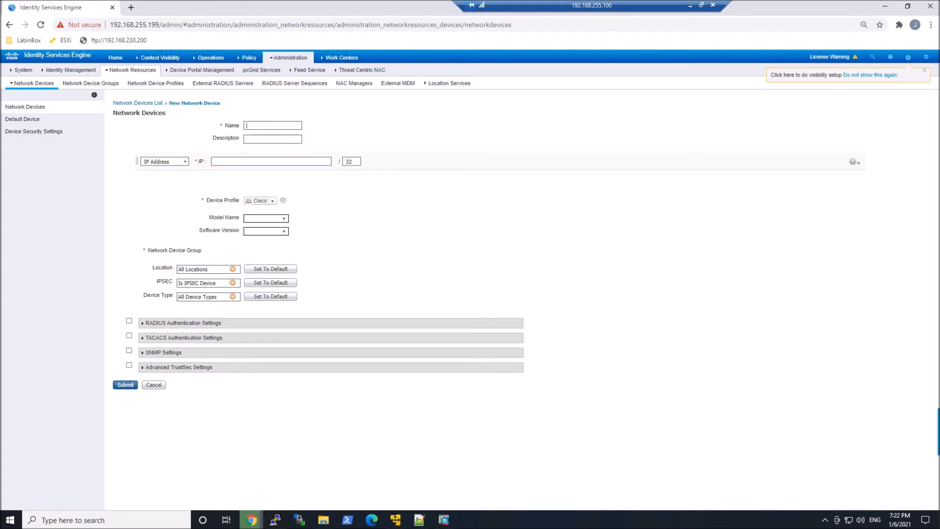
type("VPN")
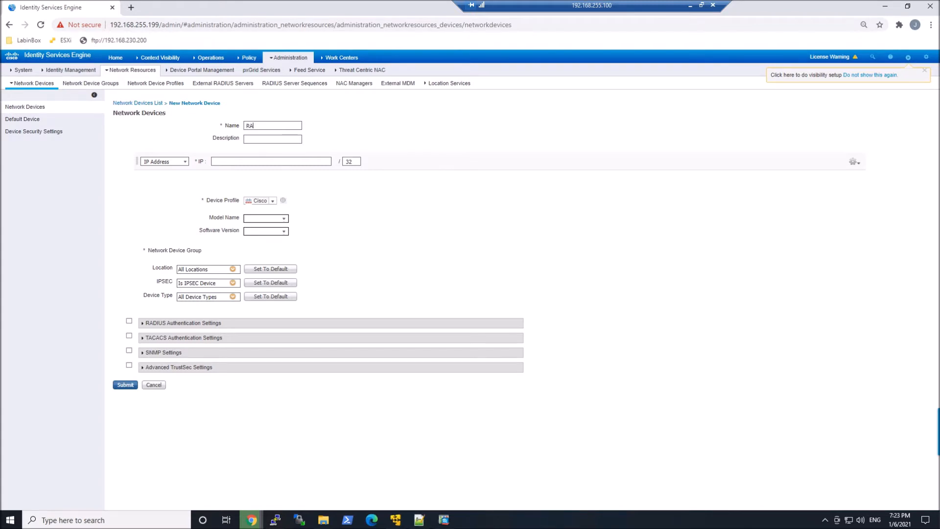
type("-VPN")
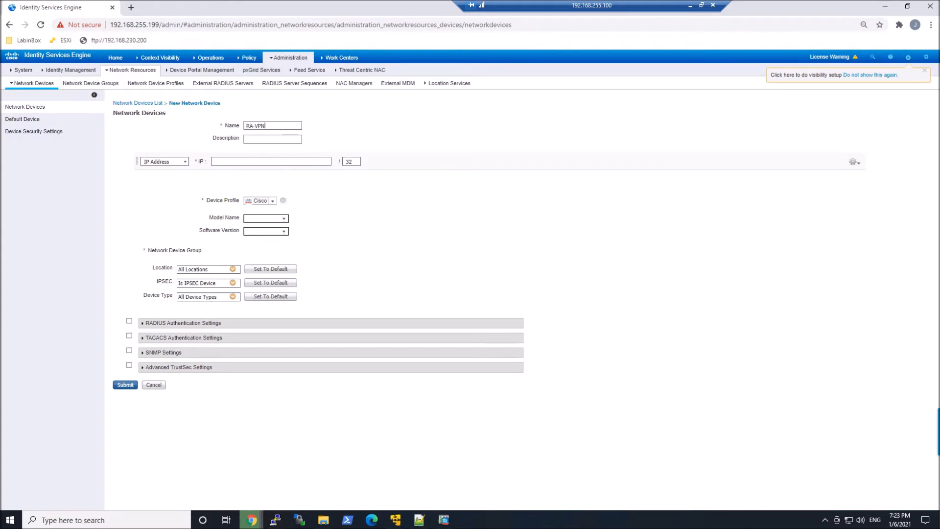
type("1")
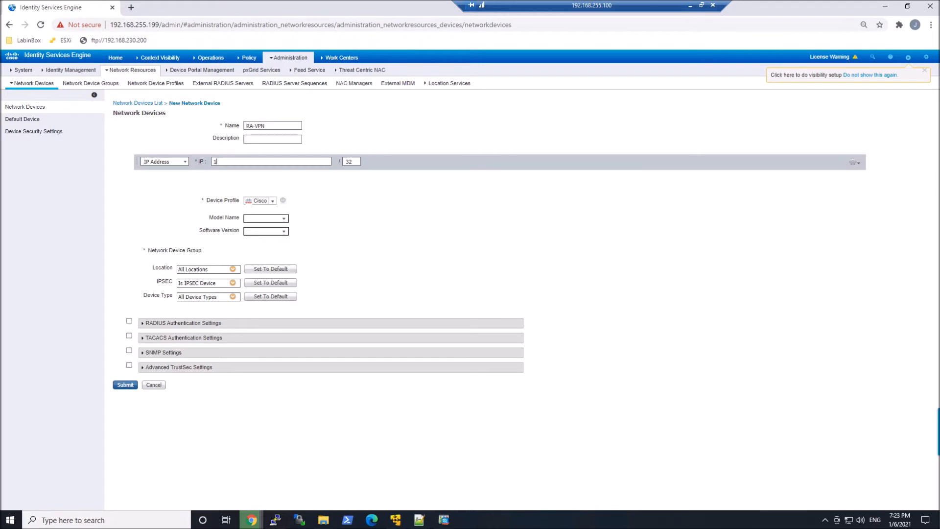
type("92.168.255")
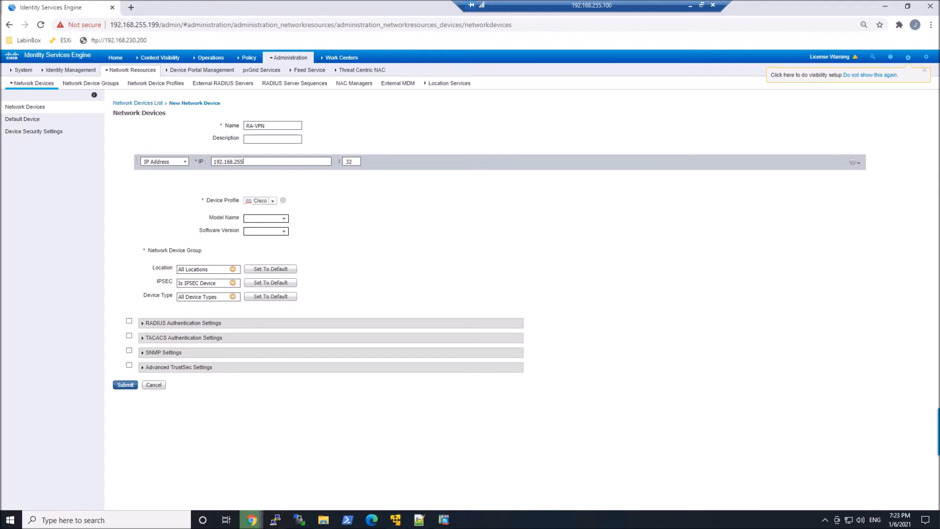
type(".100")
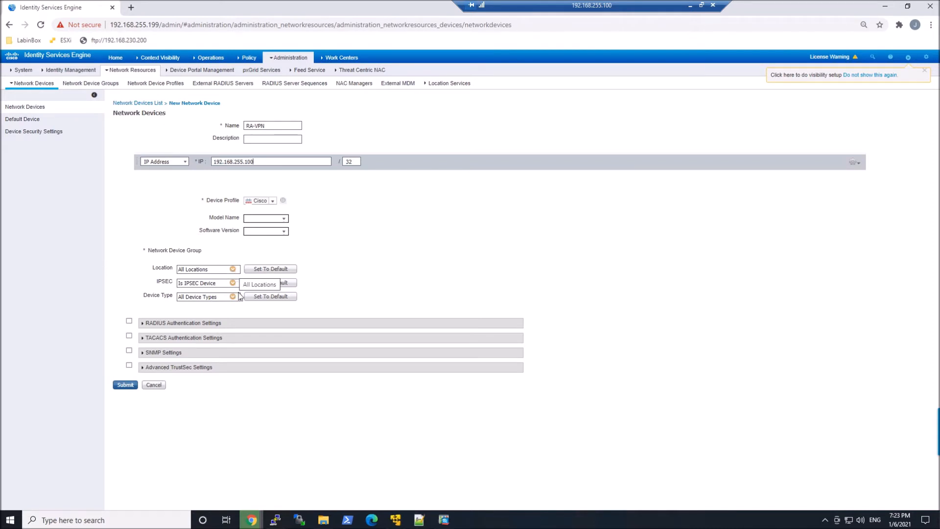
left_click(233, 296)
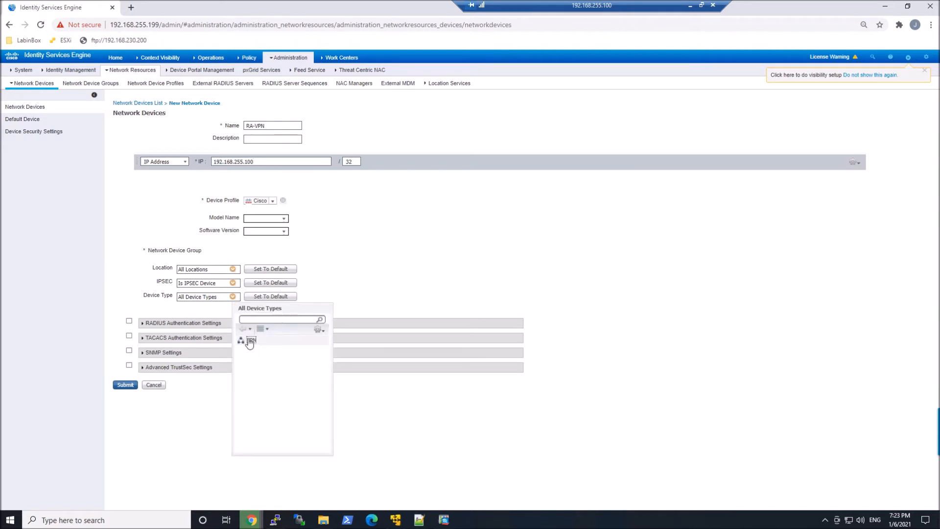
left_click(250, 340)
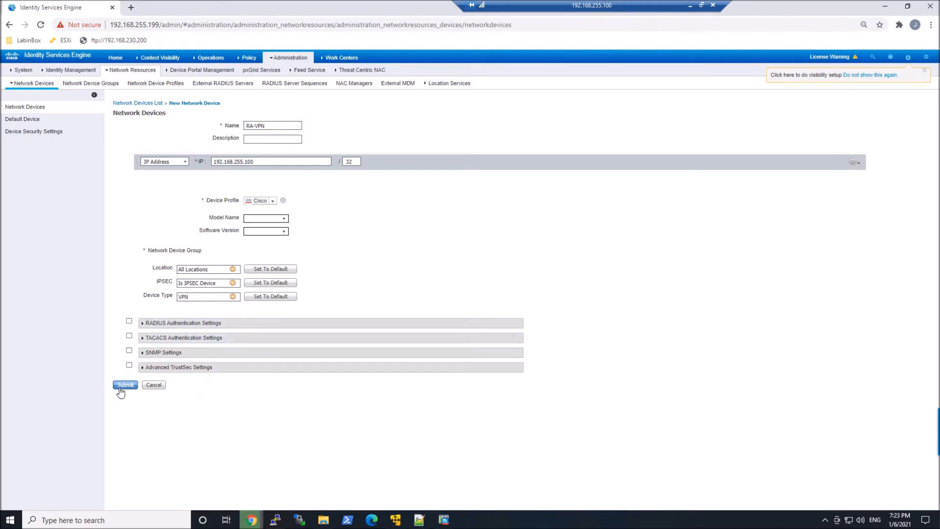
left_click(141, 323)
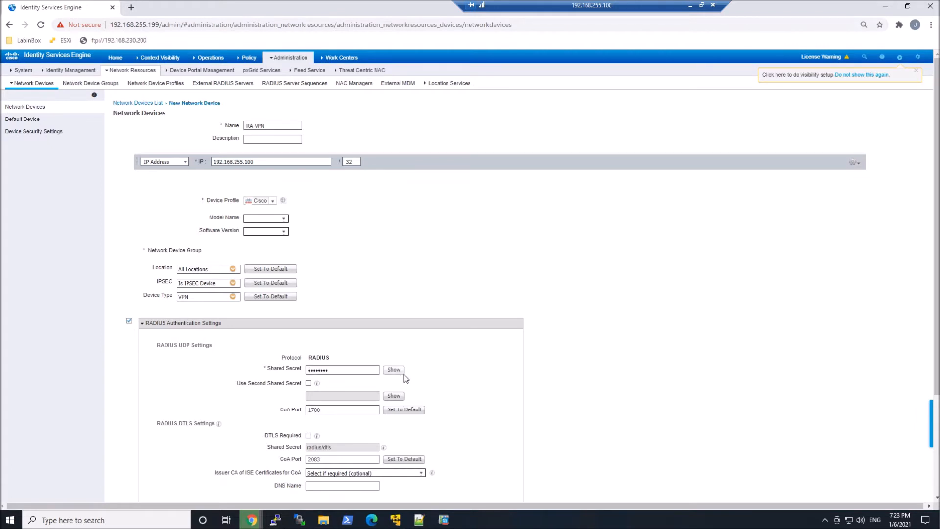
left_click(393, 369)
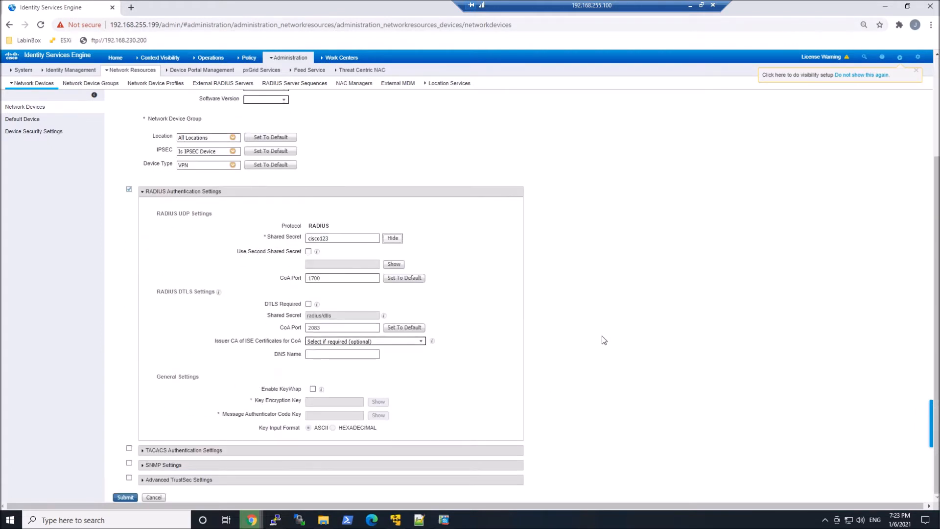
left_click(125, 497)
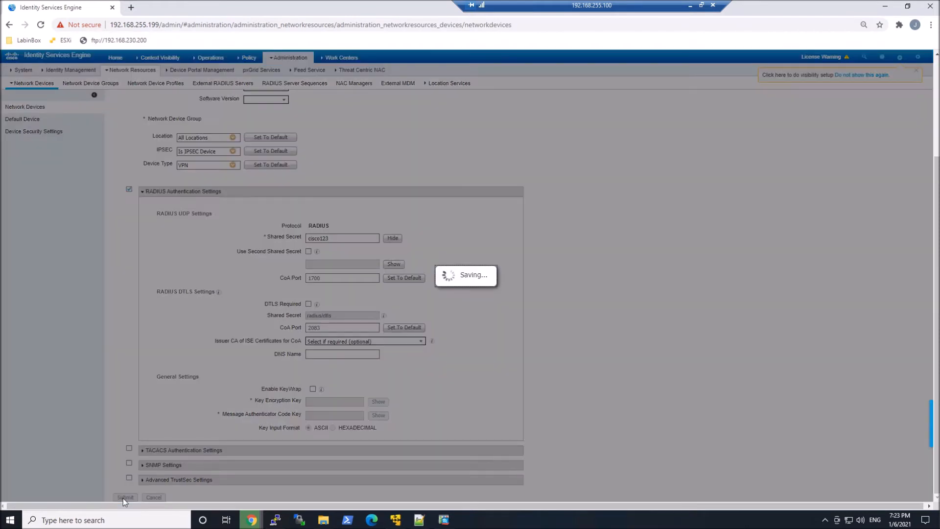
left_click(125, 497)
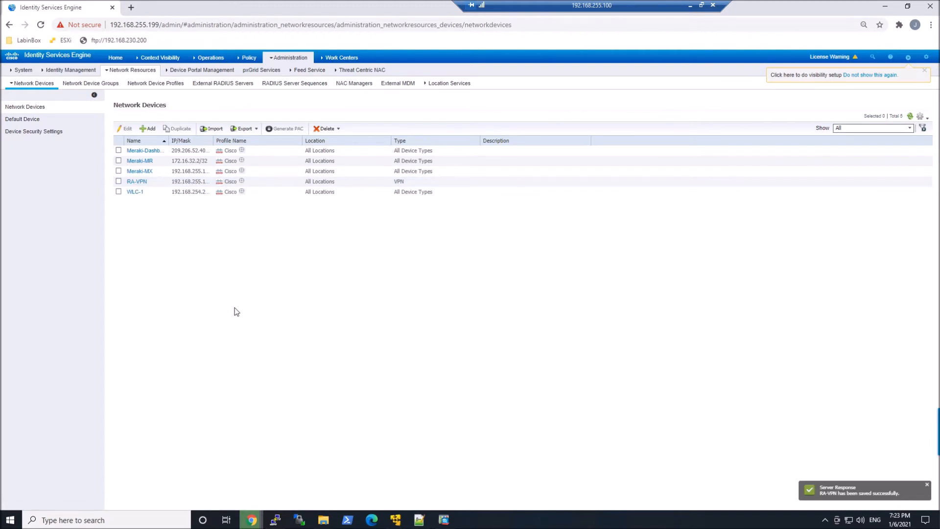
- Navigate to Policy Elements > Results > Authorization > Downloadable ACLs
left_click(248, 58)
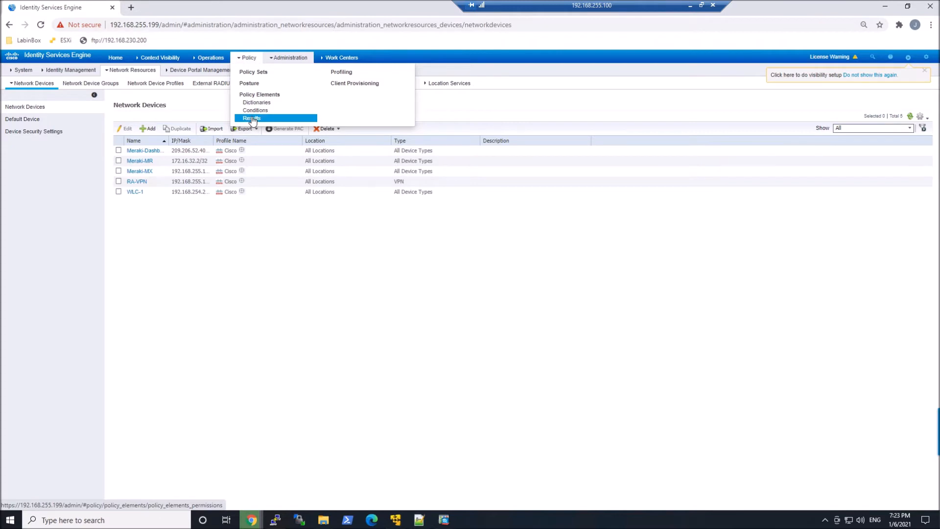
left_click(251, 118)
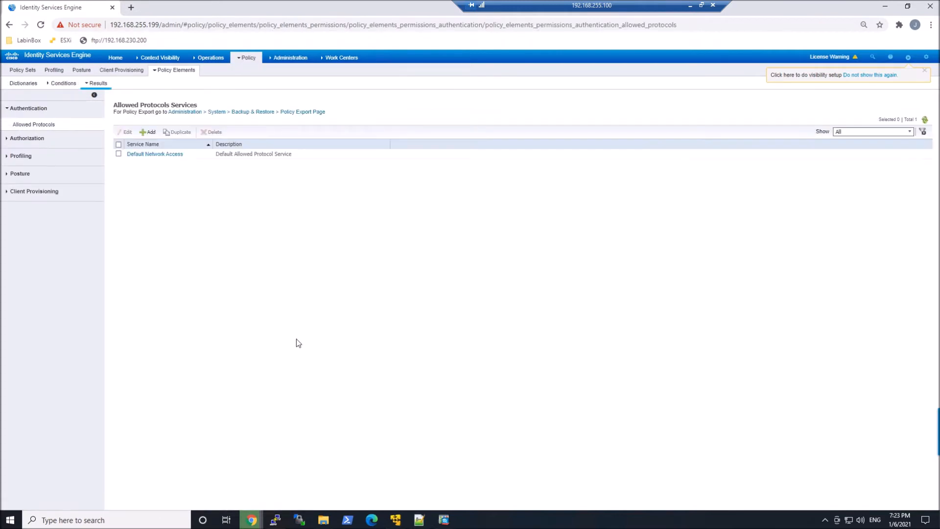
mouse_move(78, 160)
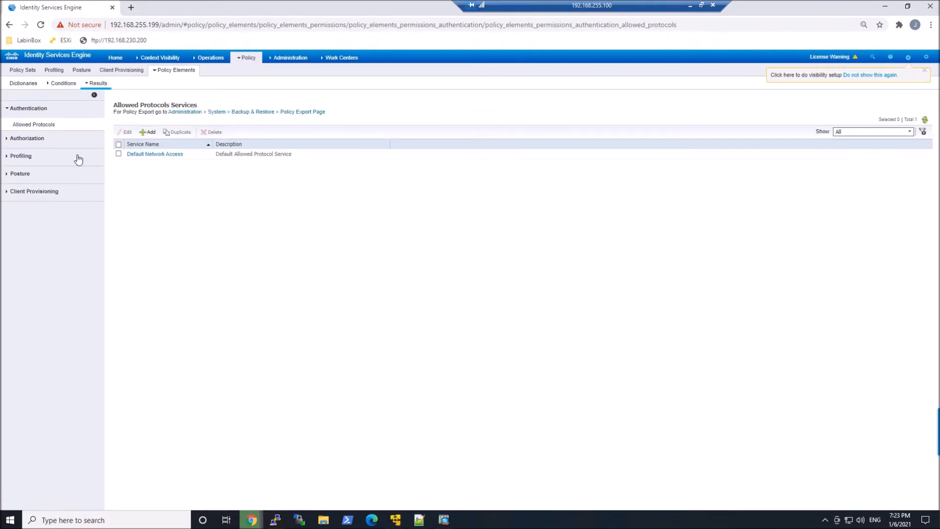
left_click(27, 126)
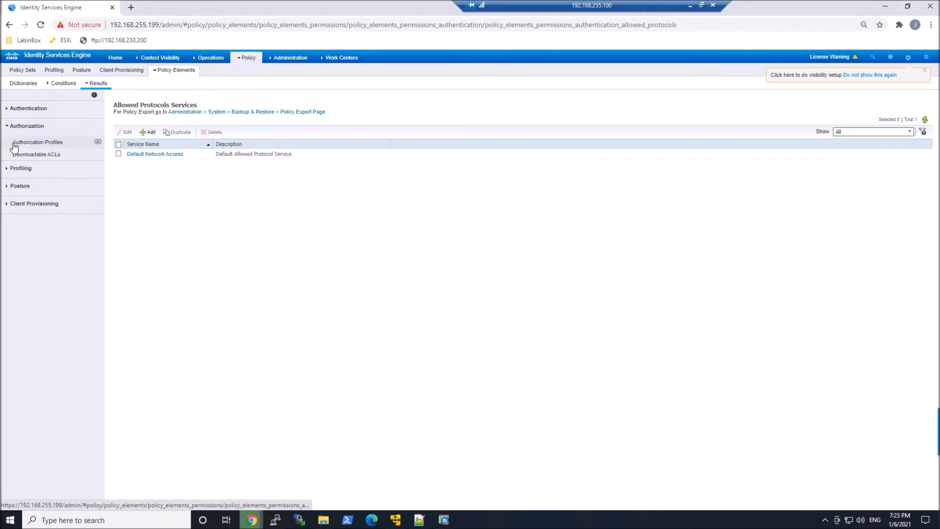
left_click(35, 154)
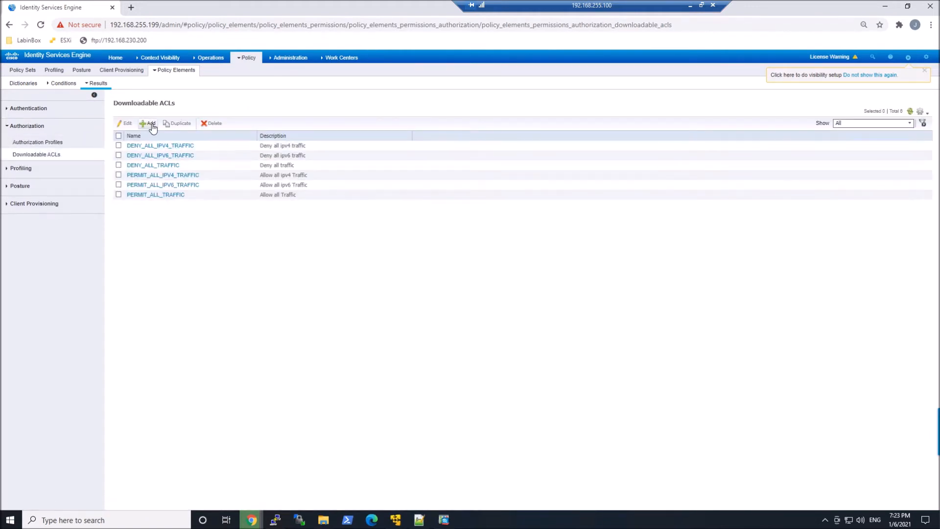
- Create downloadable ACL VPN_PERMIT_ALL with 'permit ip any any', validate syntax and submit
left_click(148, 123)
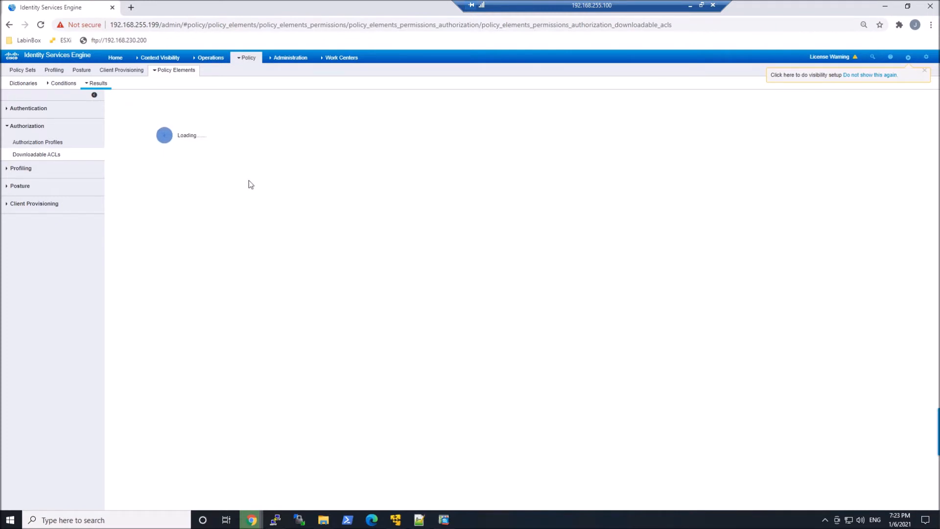
mouse_move(338, 231)
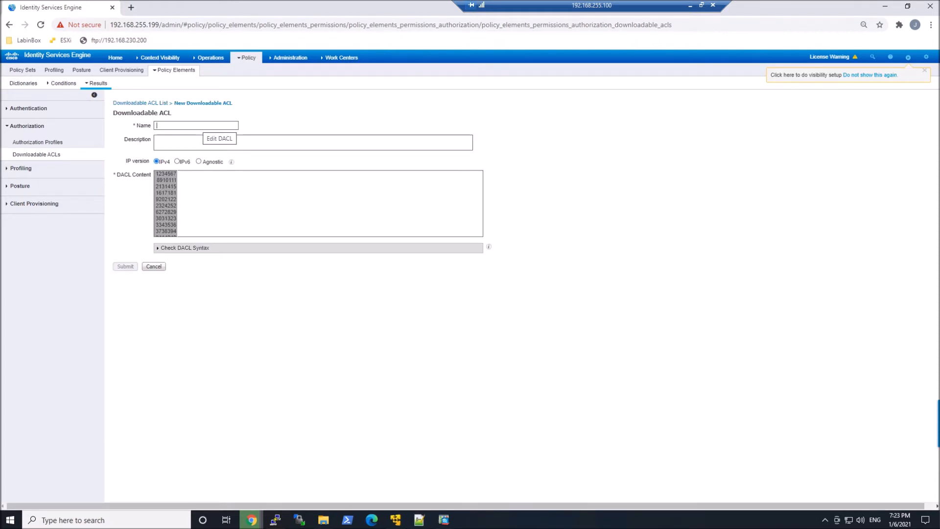
type("VPN_PERMIT_ALL")
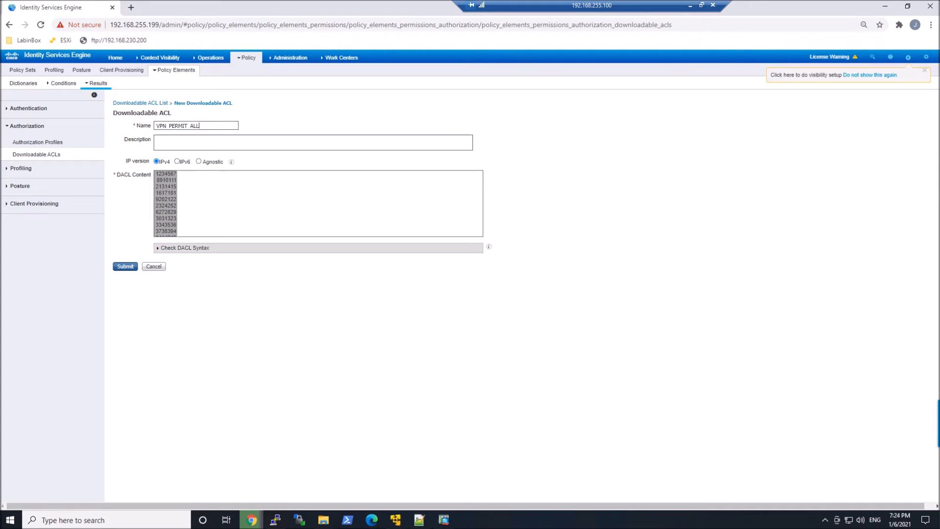
type("permit ip any any")
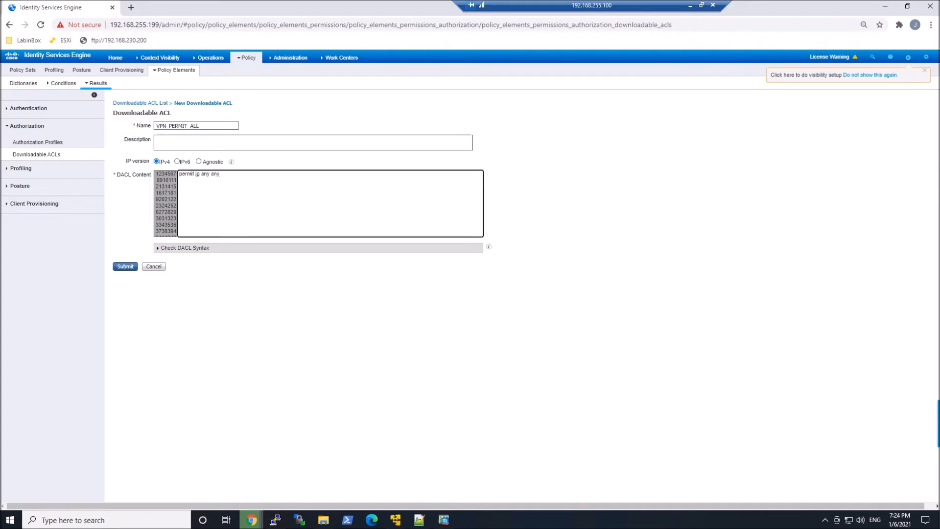
left_click(185, 248)
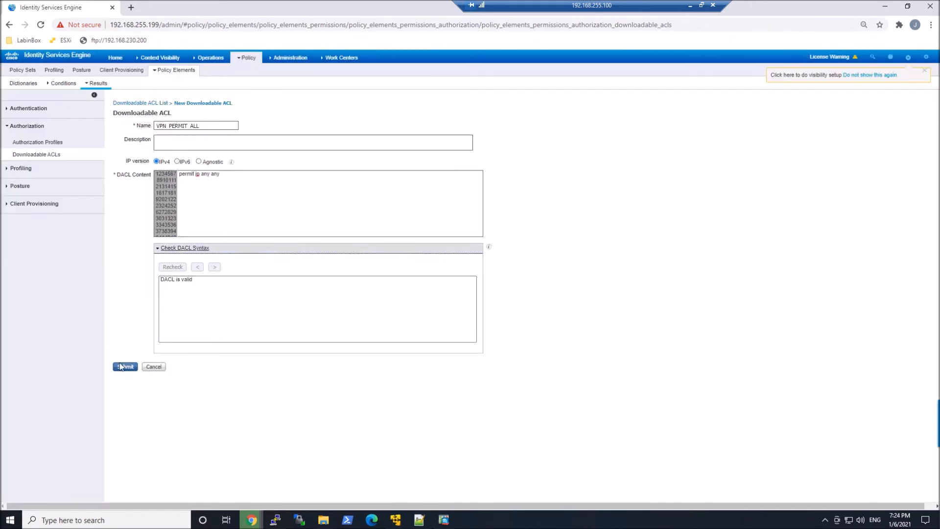
mouse_move(125, 366)
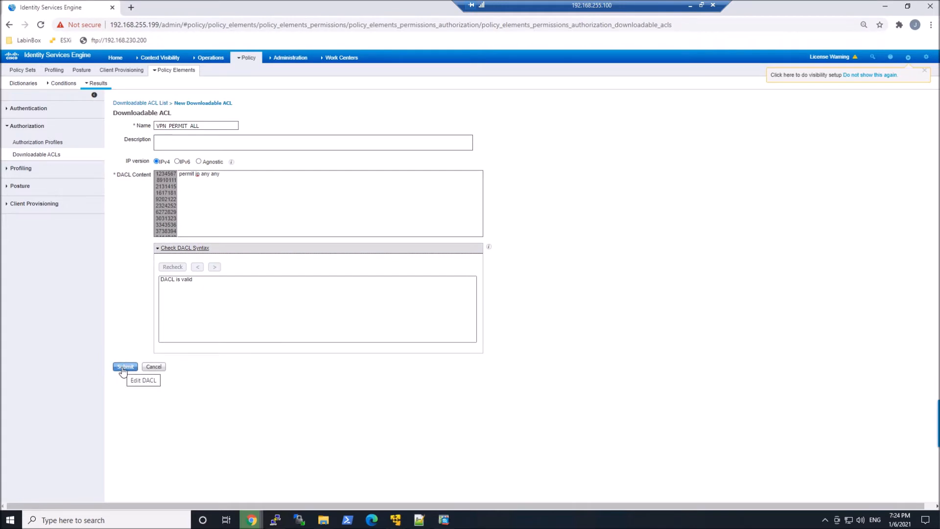
left_click(125, 366)
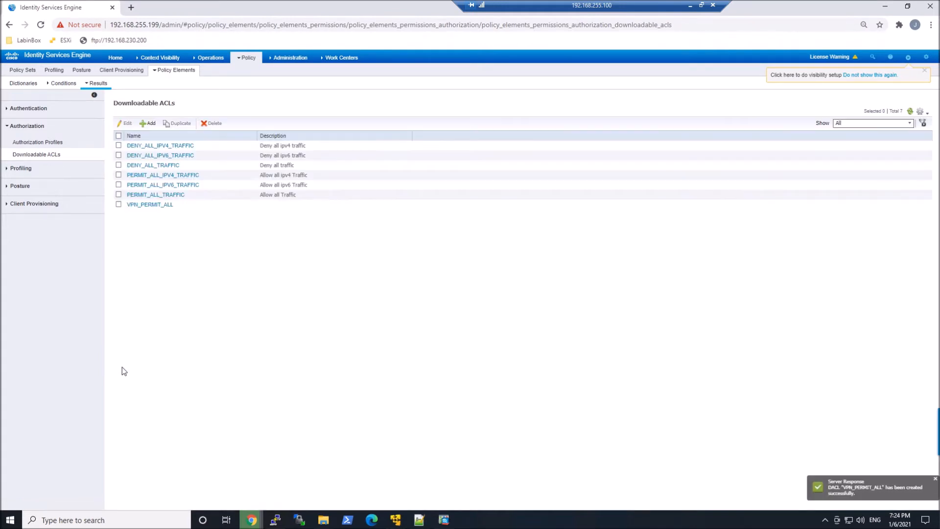
left_click(37, 142)
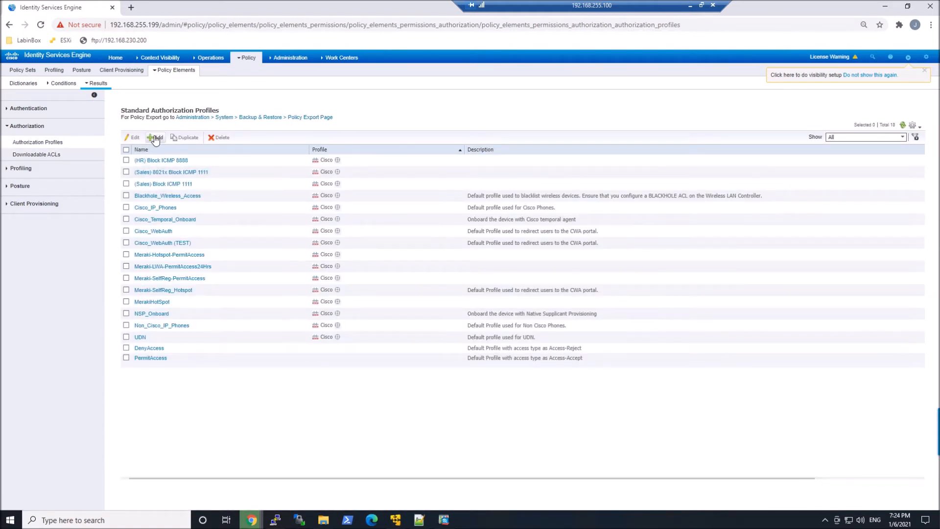
- Add authorization profile VPN_PERMIT_ALL with DACL Name set to VPN_PERMIT_ALL
left_click(156, 137)
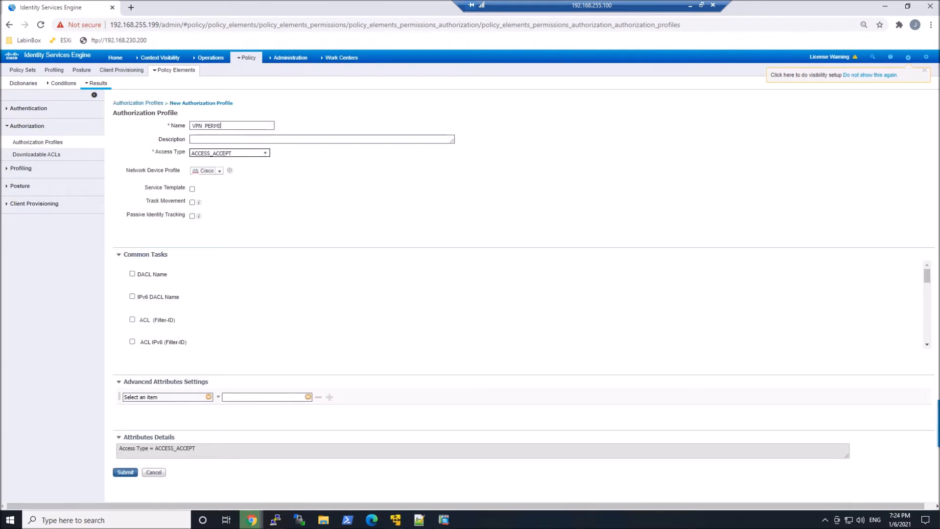
type("_ALL")
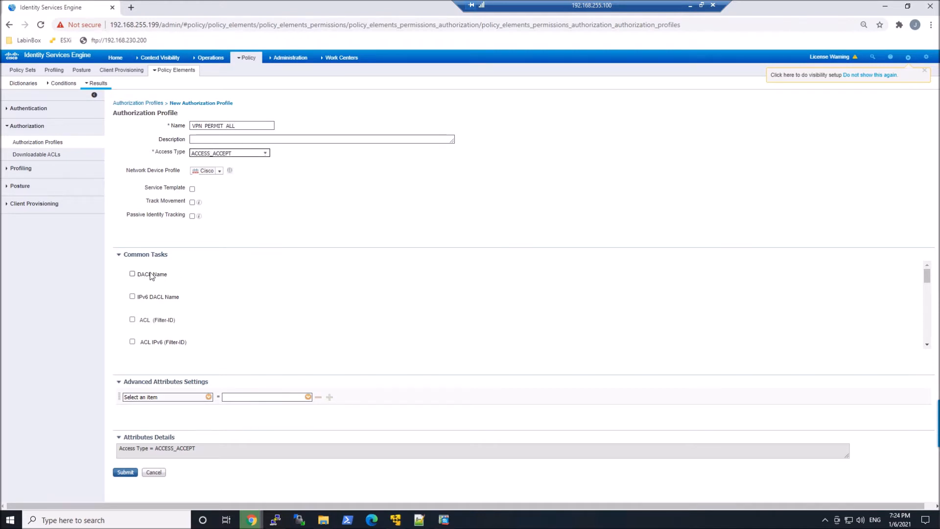
left_click(132, 274)
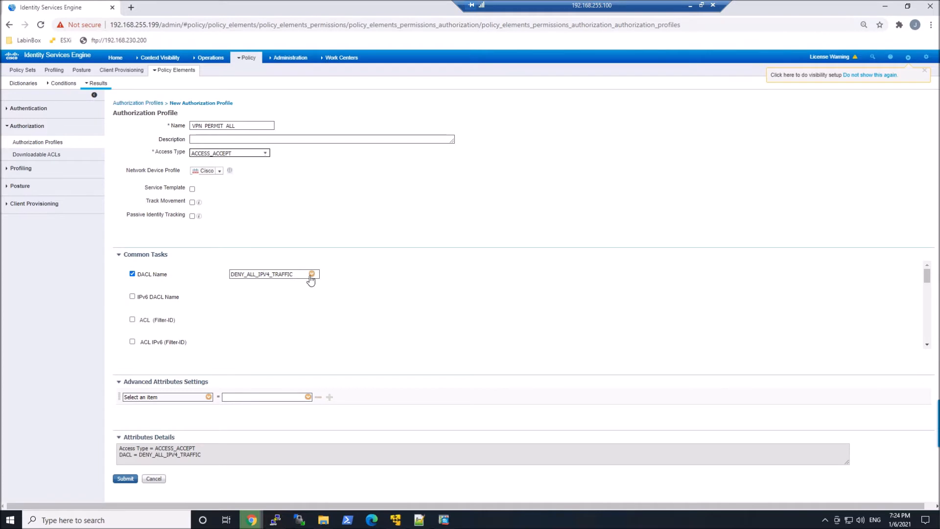
left_click(311, 274)
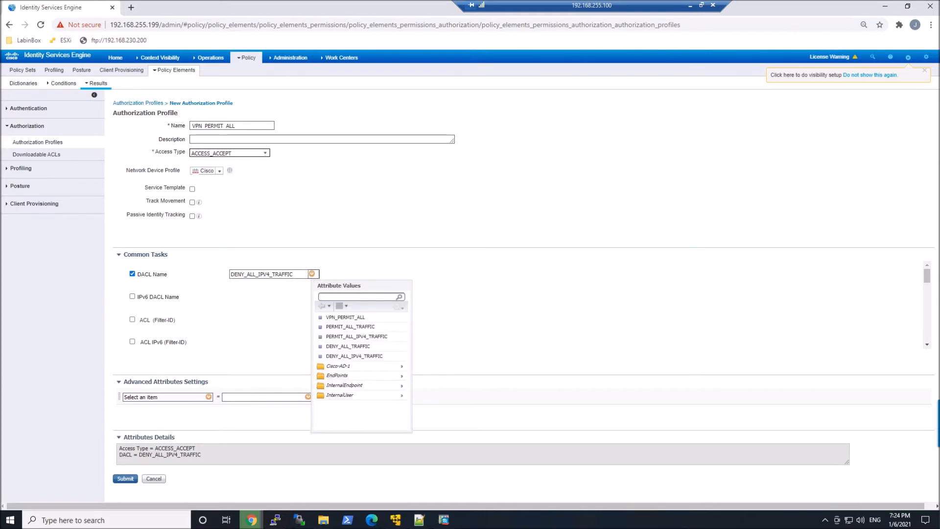
left_click(345, 316)
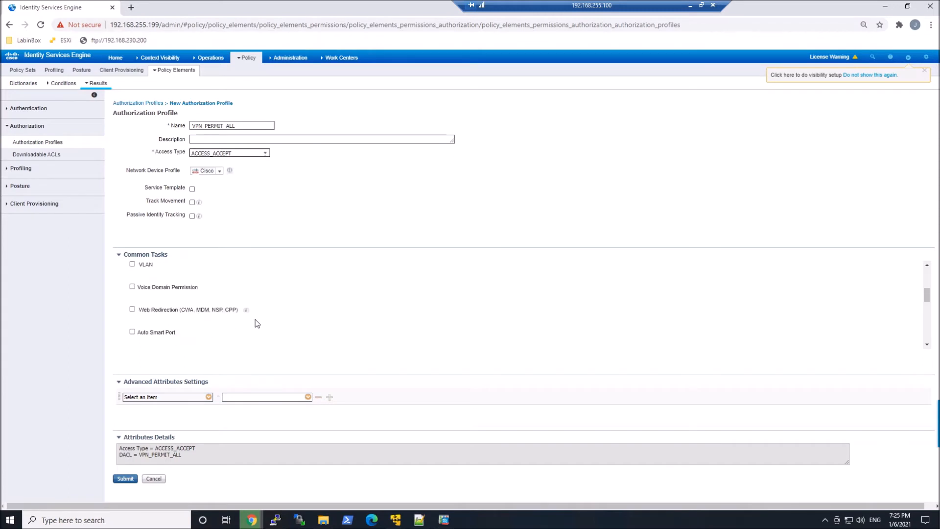
- Submit the new VPN_PERMIT_ALL authorization profile
scroll("down", 3)
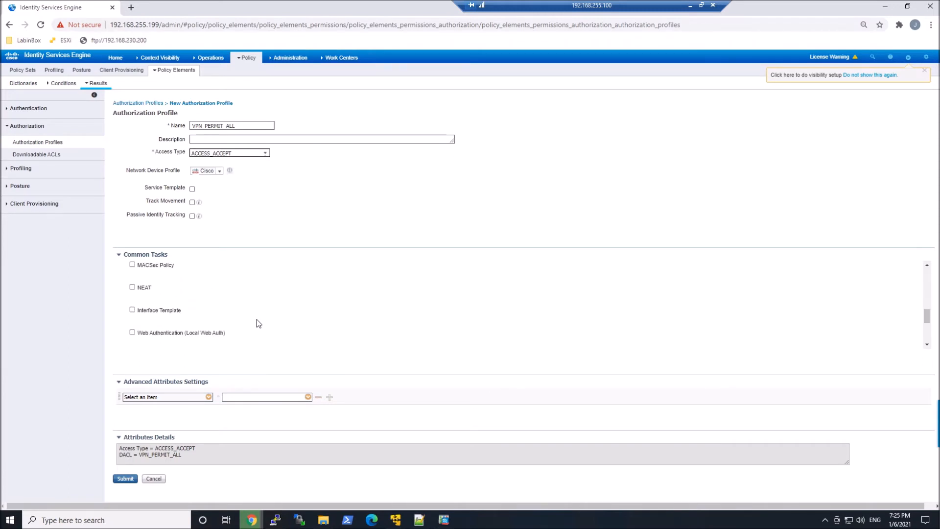
scroll("down", 3)
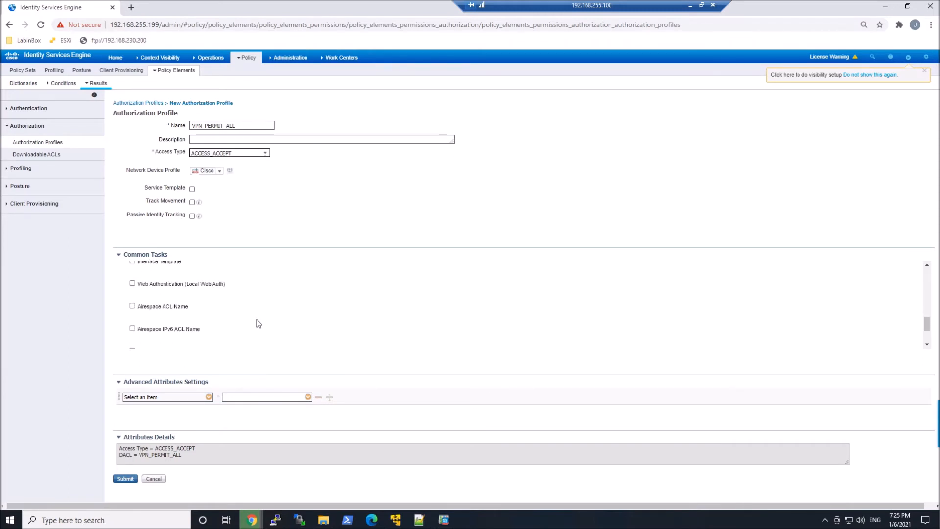
scroll("down", 3)
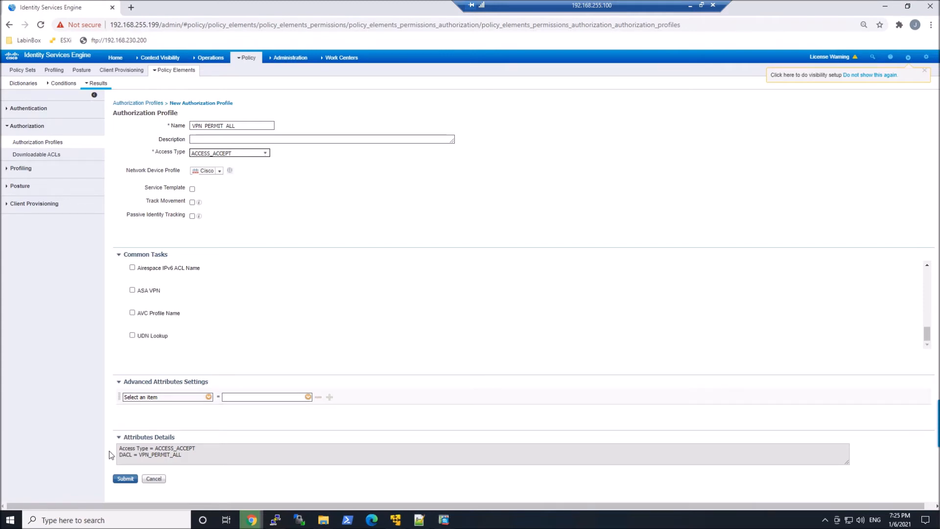
left_click(125, 478)
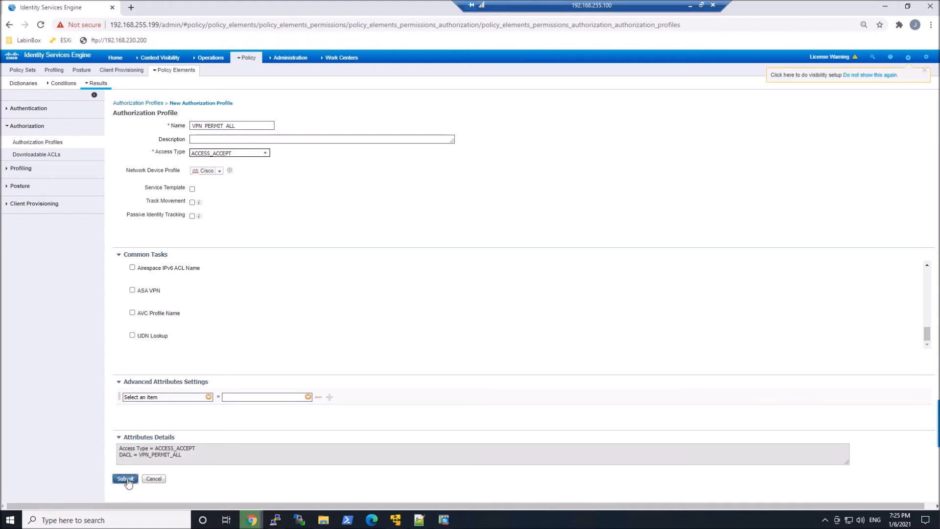
left_click(125, 478)
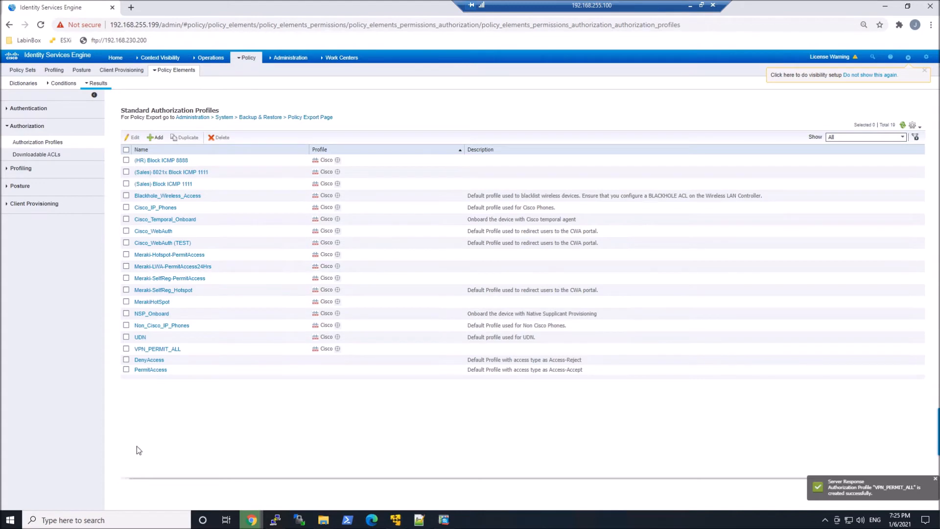
- Add a new policy set on Policy Sets and name it VPN POLICY SET
left_click(22, 70)
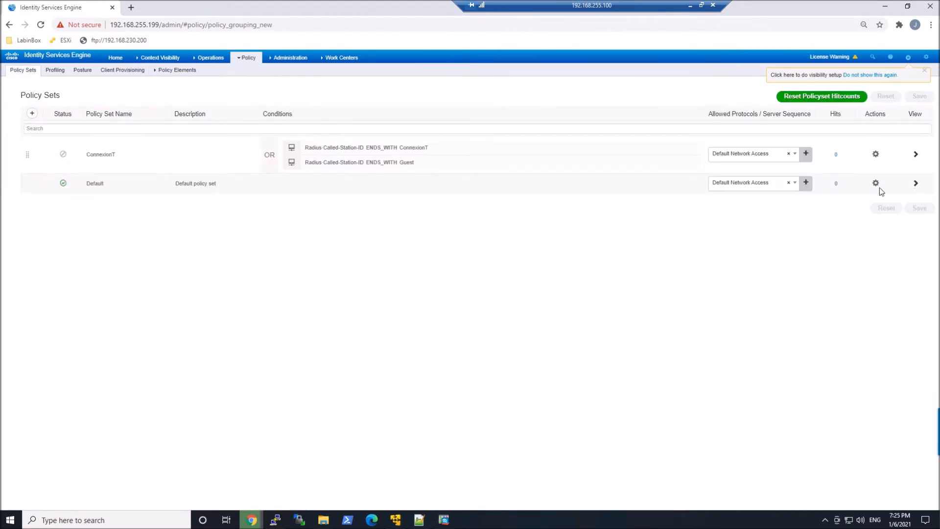
mouse_move(369, 229)
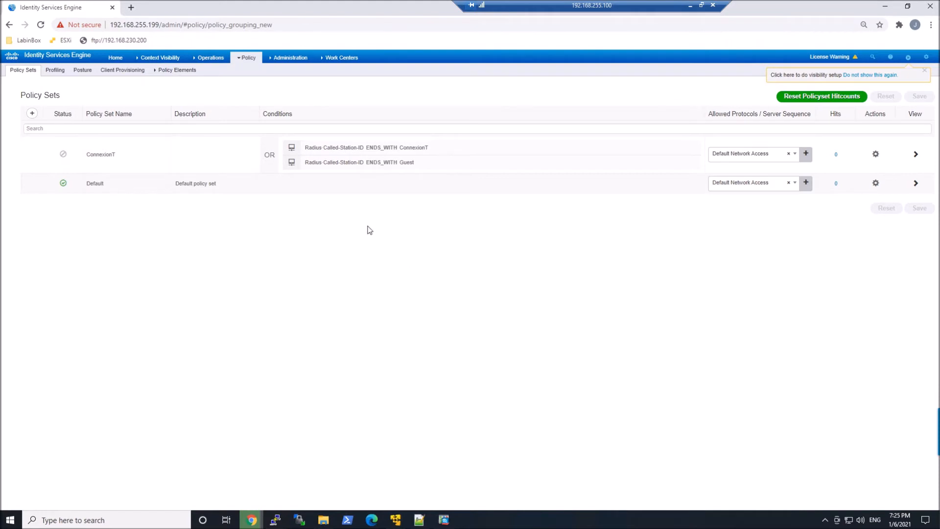
left_click(32, 113)
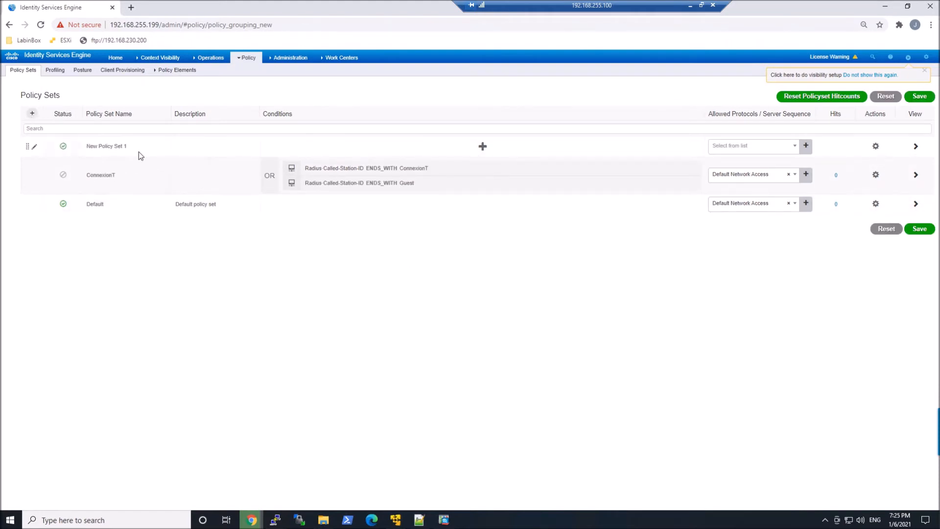
double_click(107, 145)
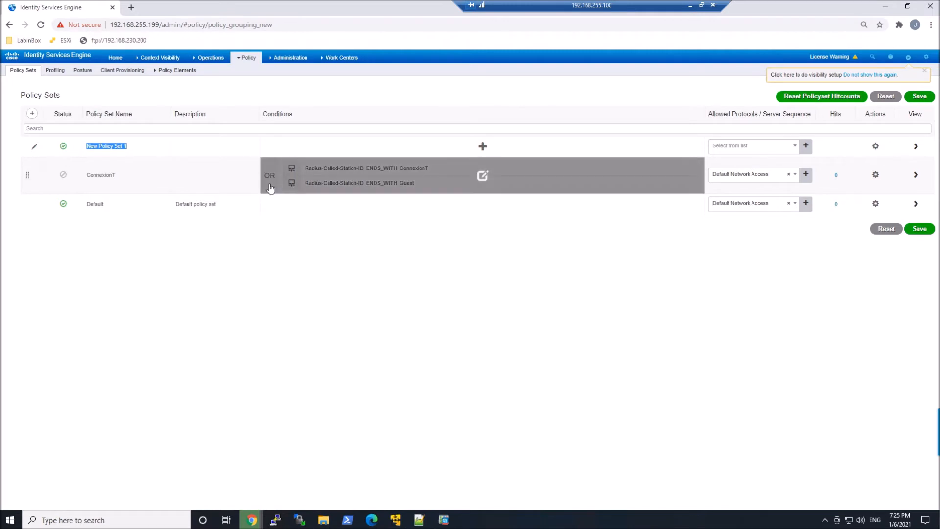
type("VPN A")
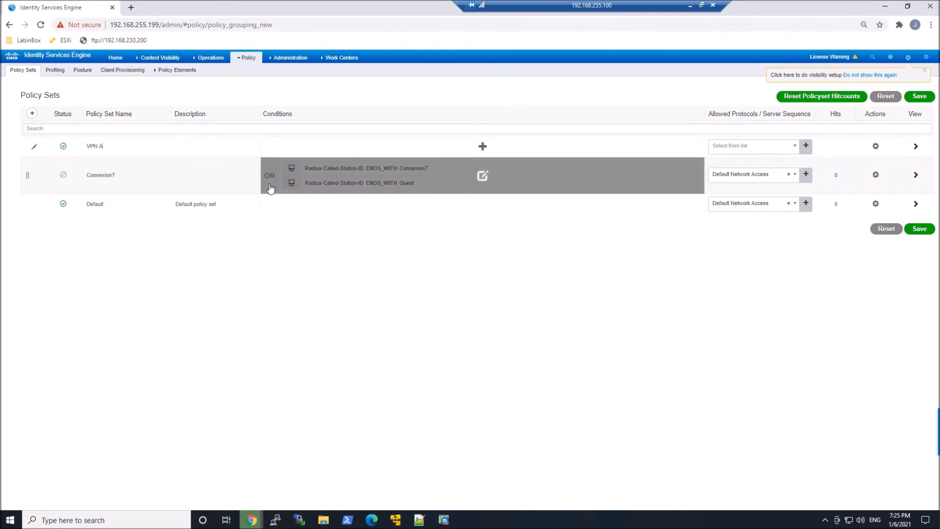
type("POLICY SET")
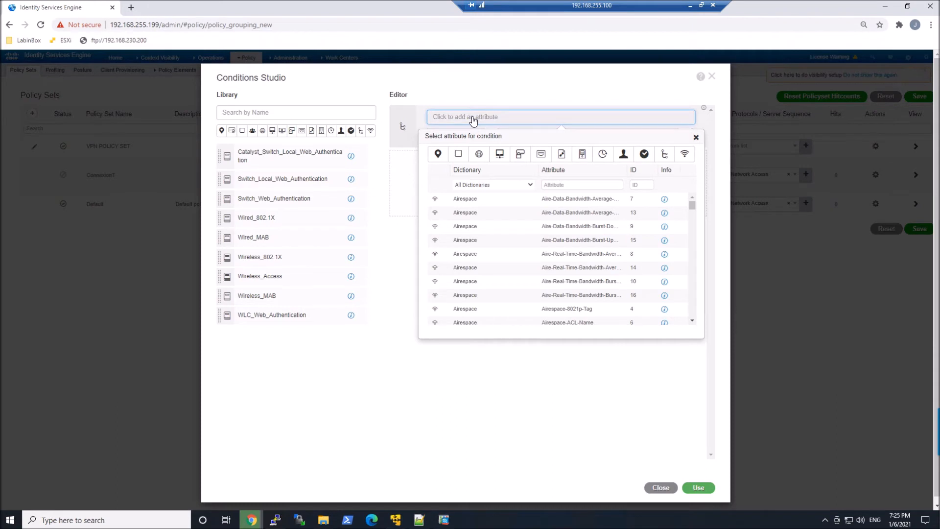
- Set condition Device Type EQUALS All Device Types#VPN and save the policy set
left_click(499, 154)
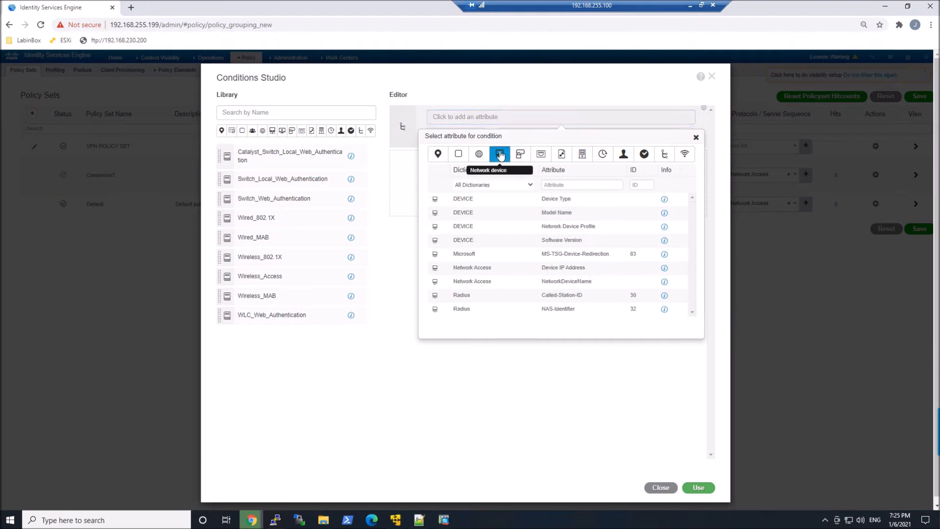
left_click(555, 198)
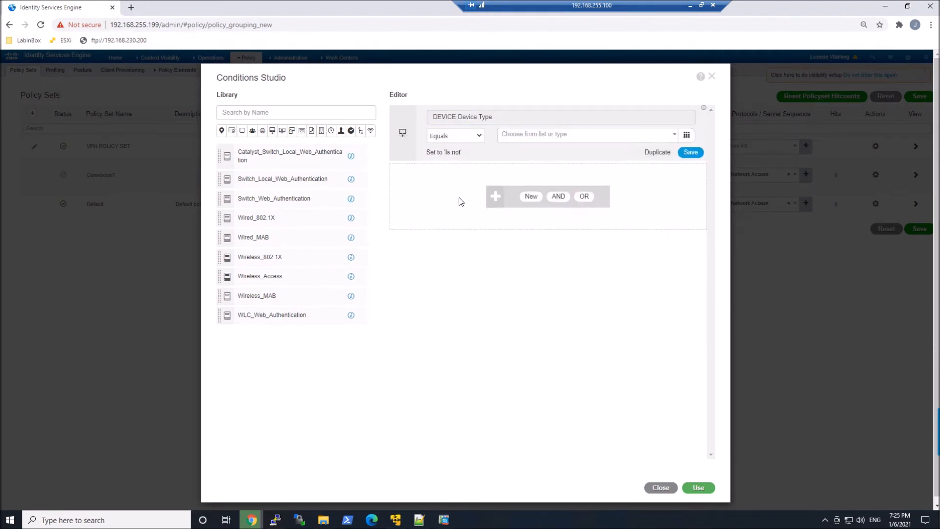
left_click(584, 134)
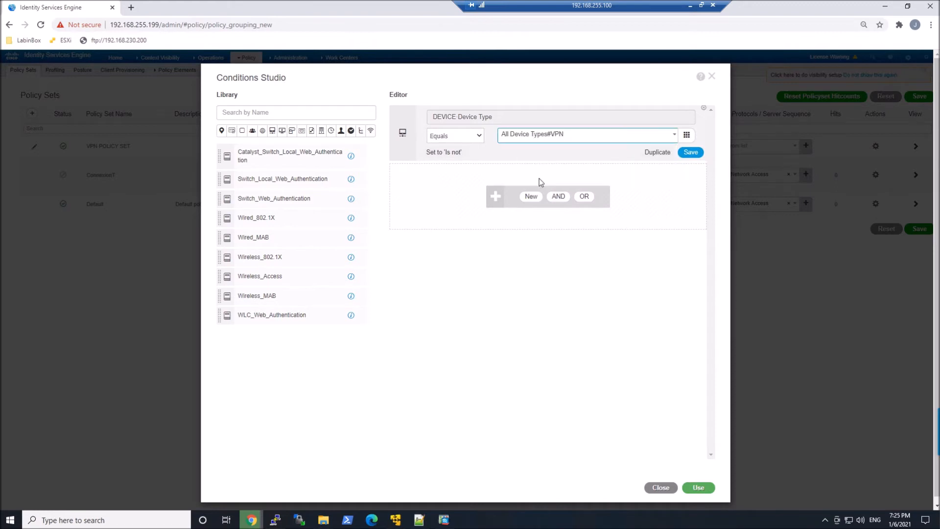
left_click(697, 488)
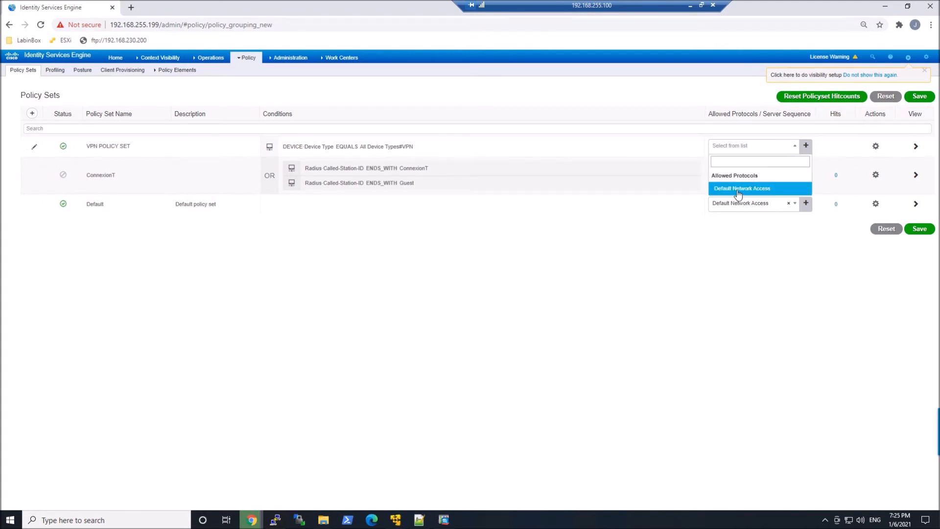
left_click(742, 188)
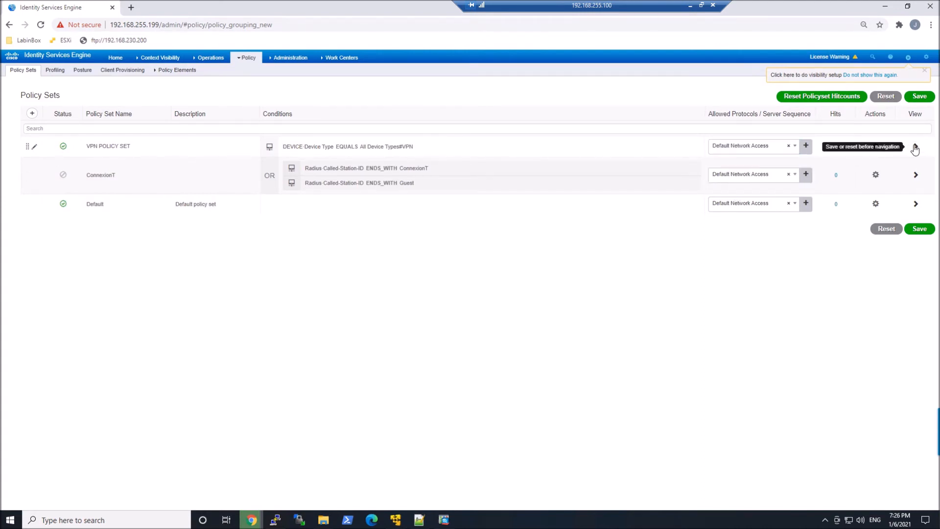
left_click(918, 96)
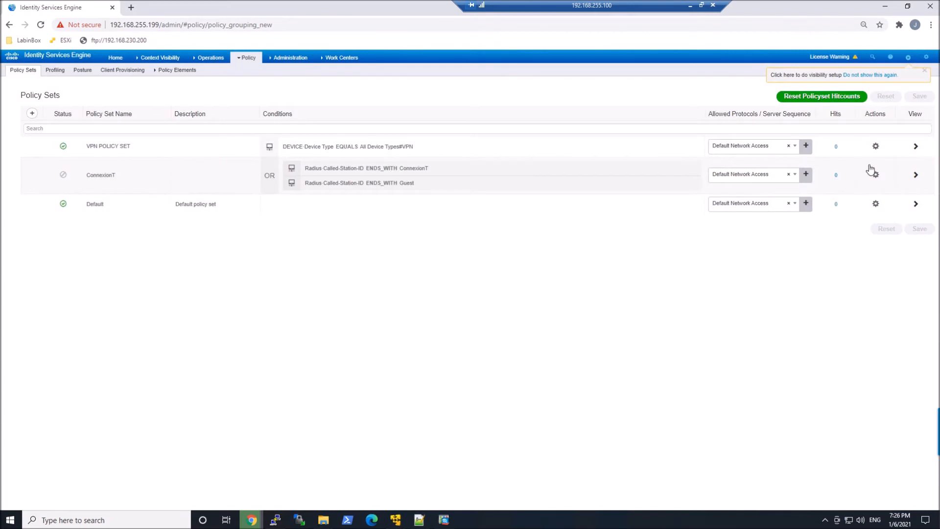
- Set the VPN POLICY SET default authentication rule to use Cisco-AD-1 and save
left_click(916, 145)
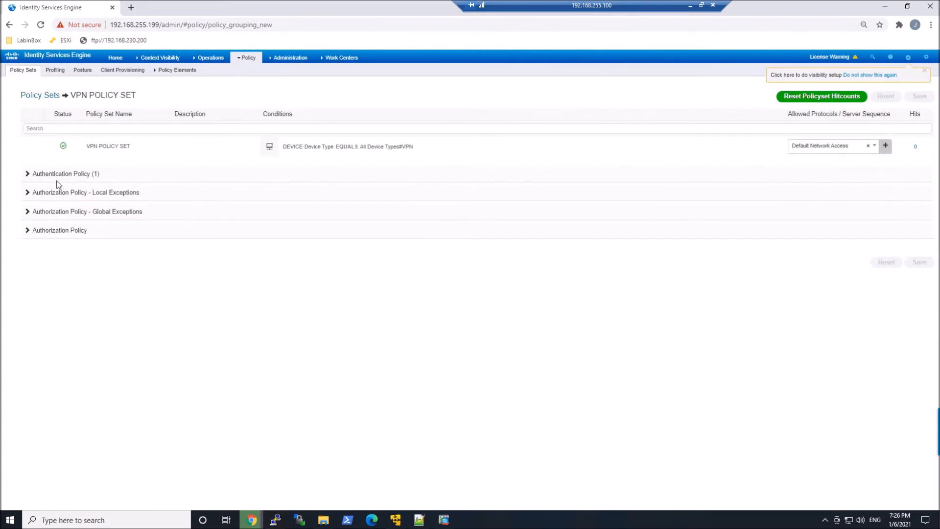
left_click(27, 173)
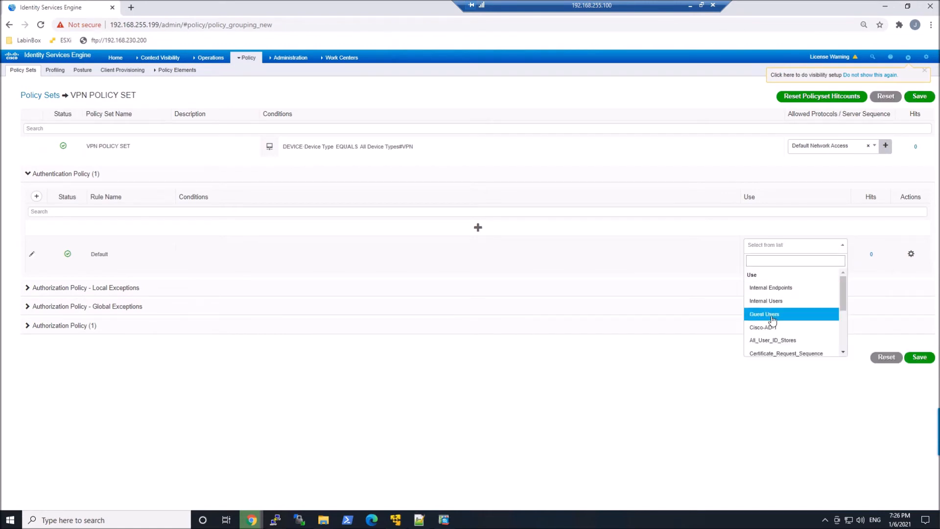
left_click(762, 327)
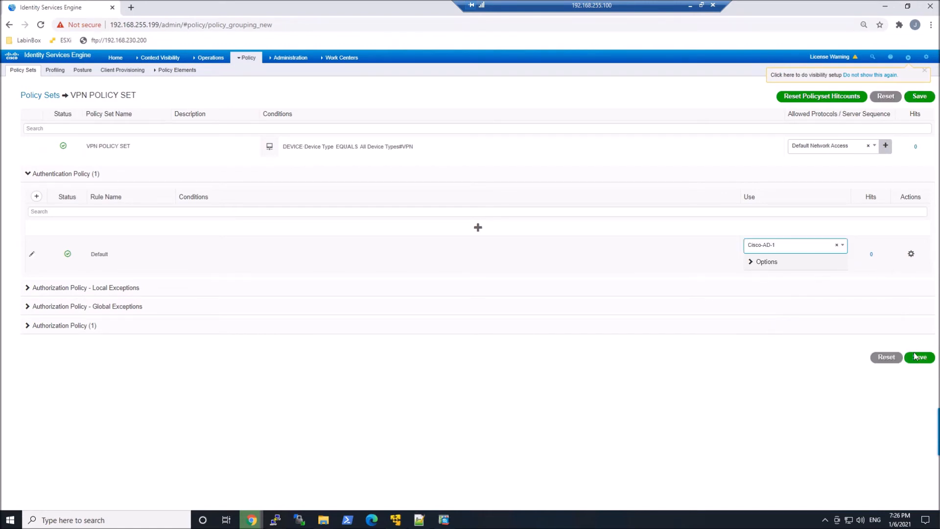
left_click(918, 357)
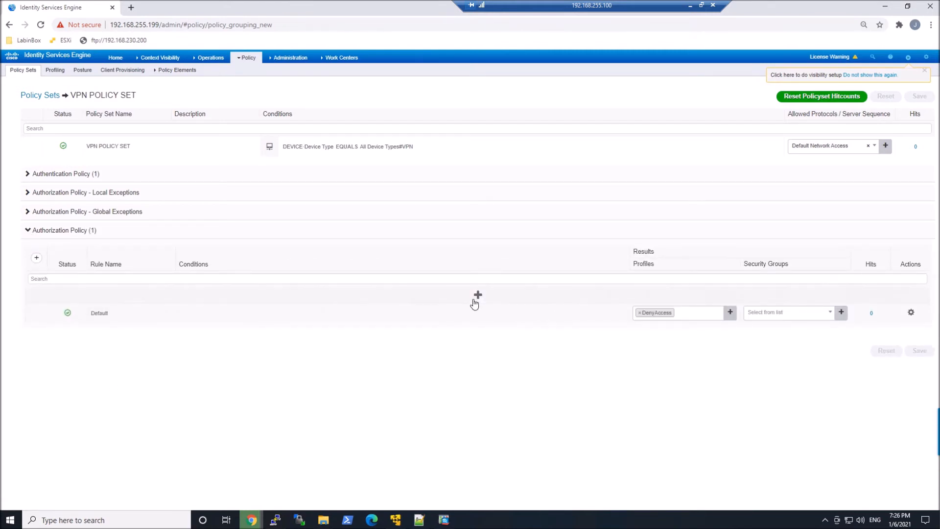
mouse_move(28, 259)
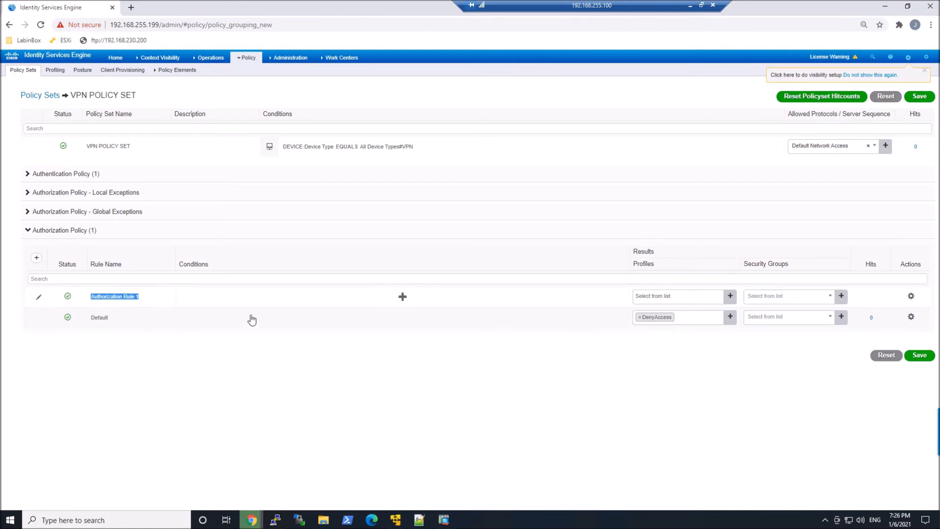
- Name the rule VPN-AD-HR with condition Cisco-AD-1 ExternalGroups EQUALS cisco.local/Users/HR
type("V")
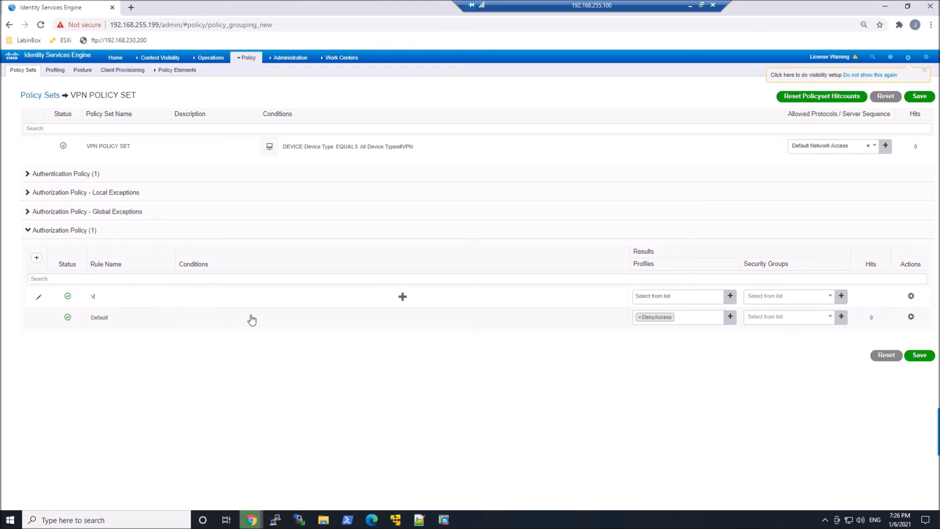
type("PN-")
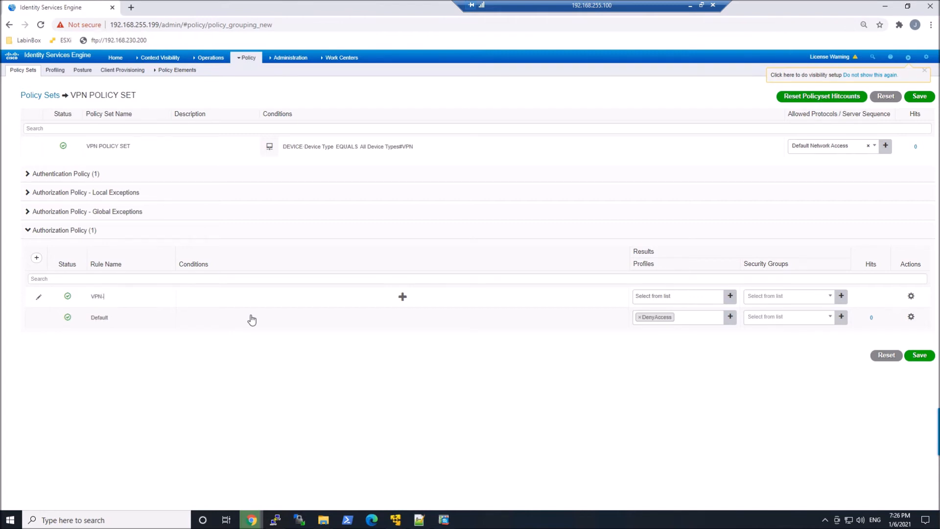
left_click(402, 296)
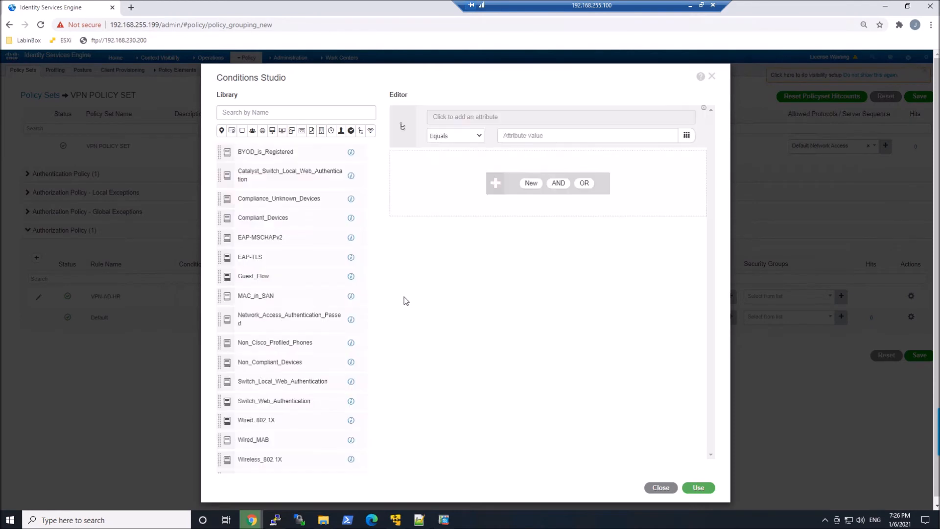
mouse_move(470, 116)
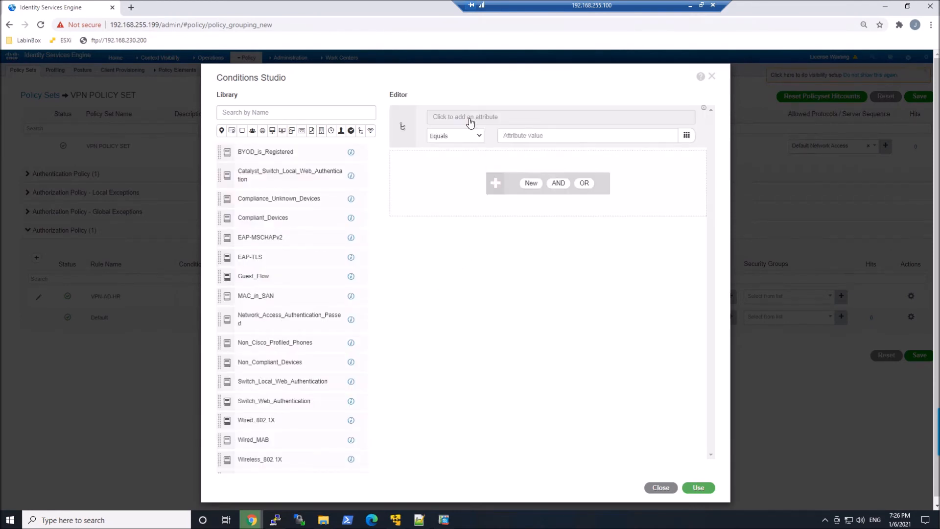
left_click(560, 117)
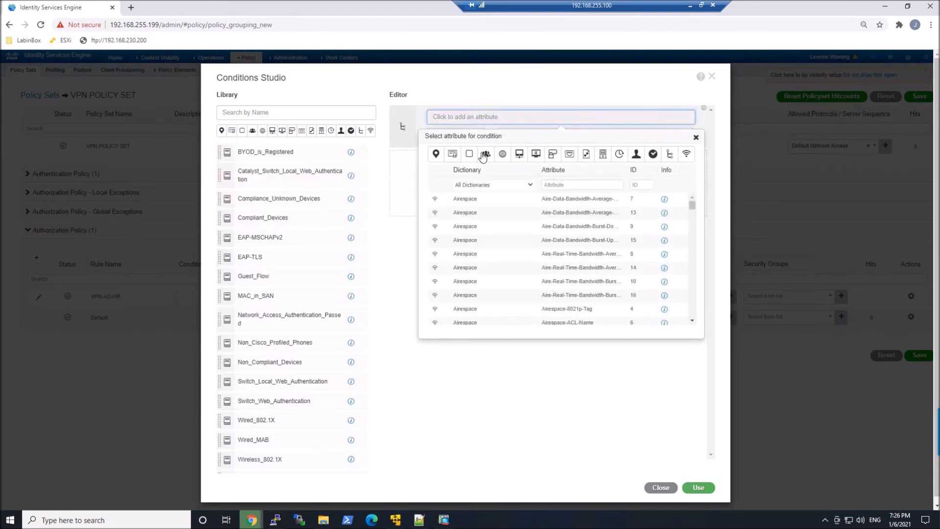
left_click(485, 154)
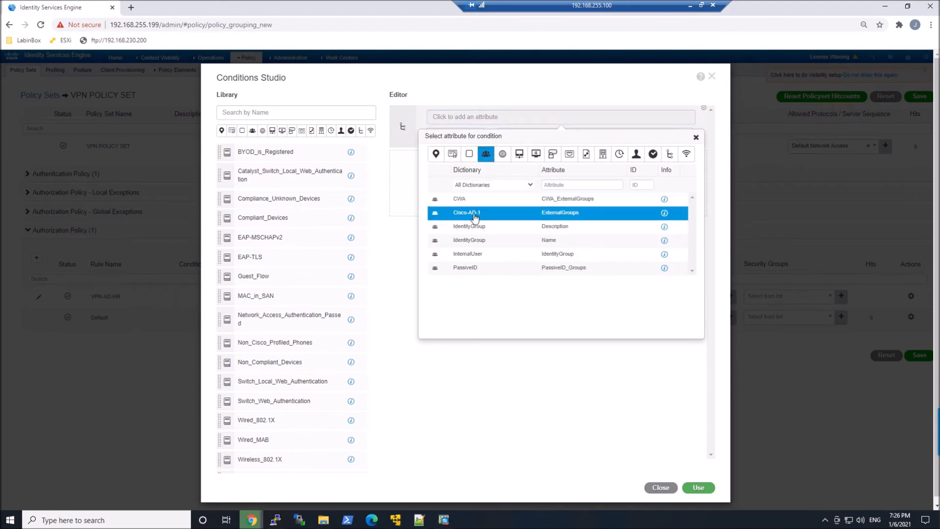
left_click(473, 212)
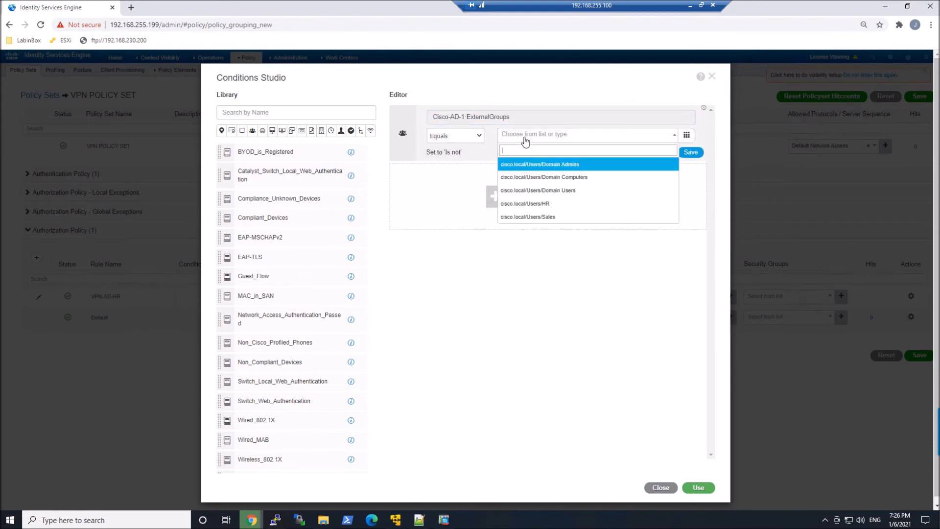
left_click(524, 203)
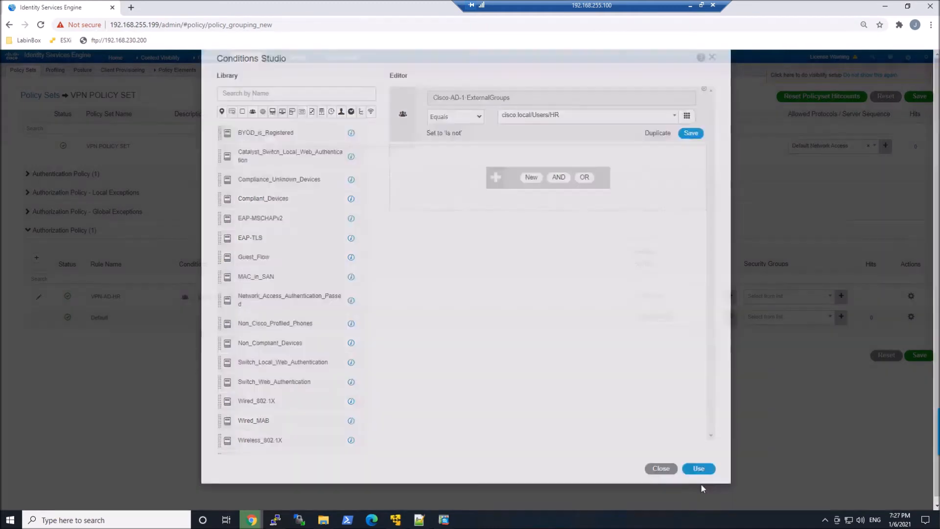
left_click(697, 468)
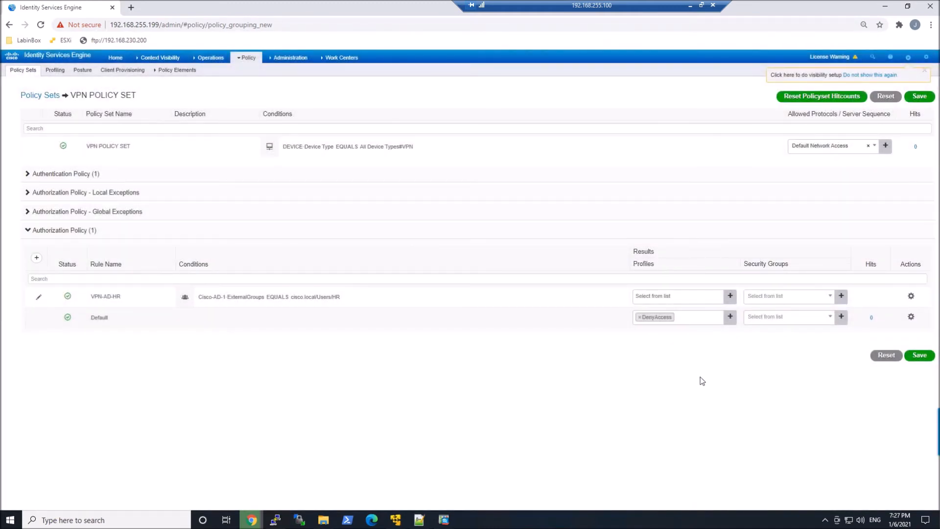
- Assign profile VPN_PERMIT_ALL to the rule and save it
left_click(677, 295)
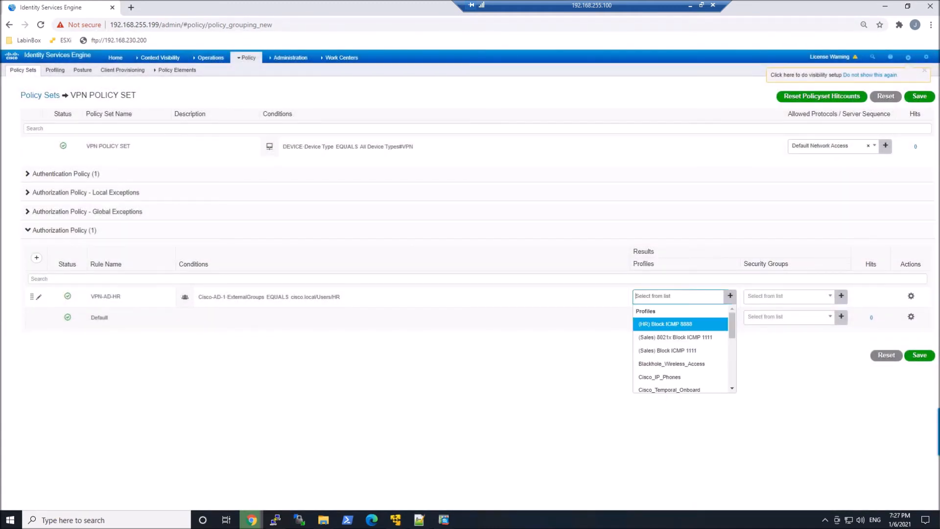
scroll("down", 3)
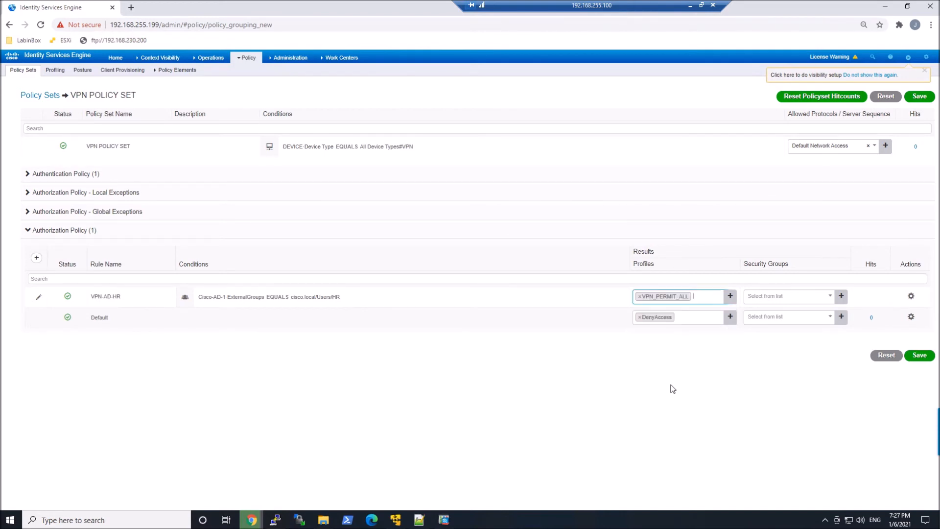
mouse_move(908, 369)
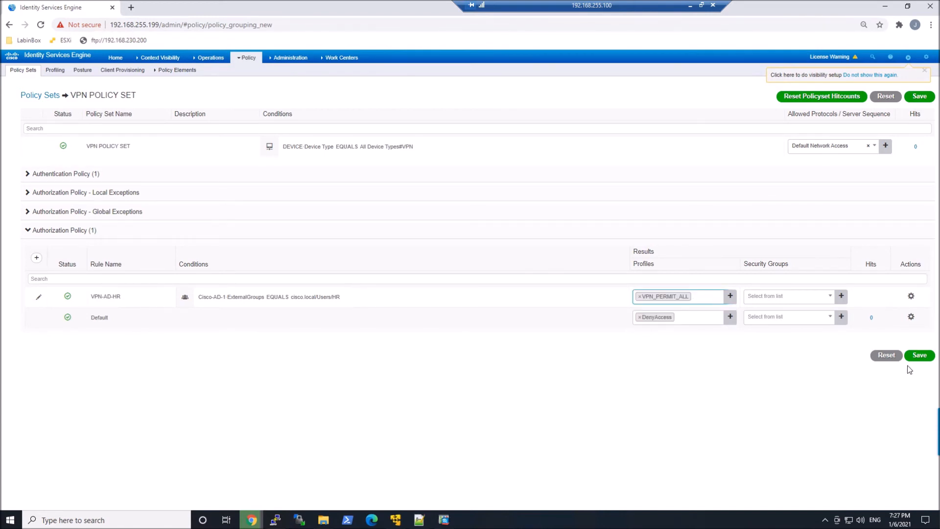
left_click(919, 355)
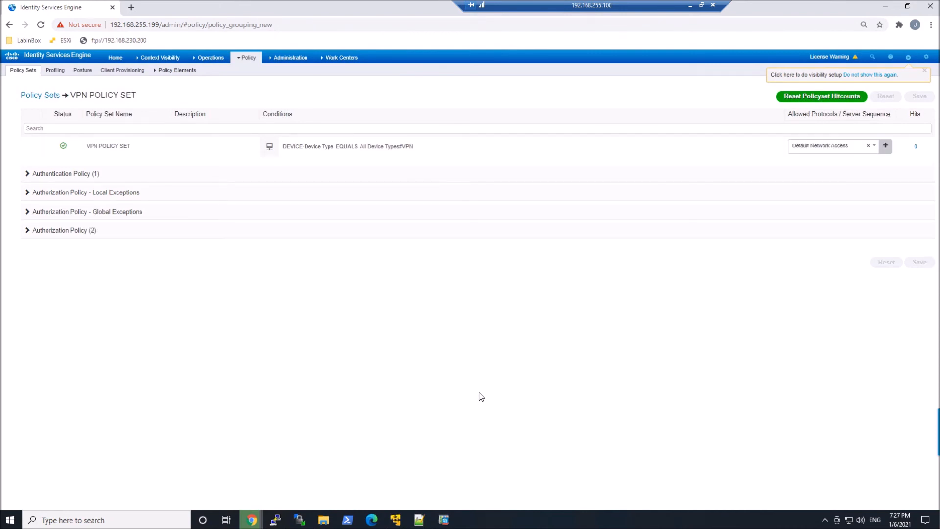
- Go to Operations > RADIUS > Live Logs
left_click(210, 58)
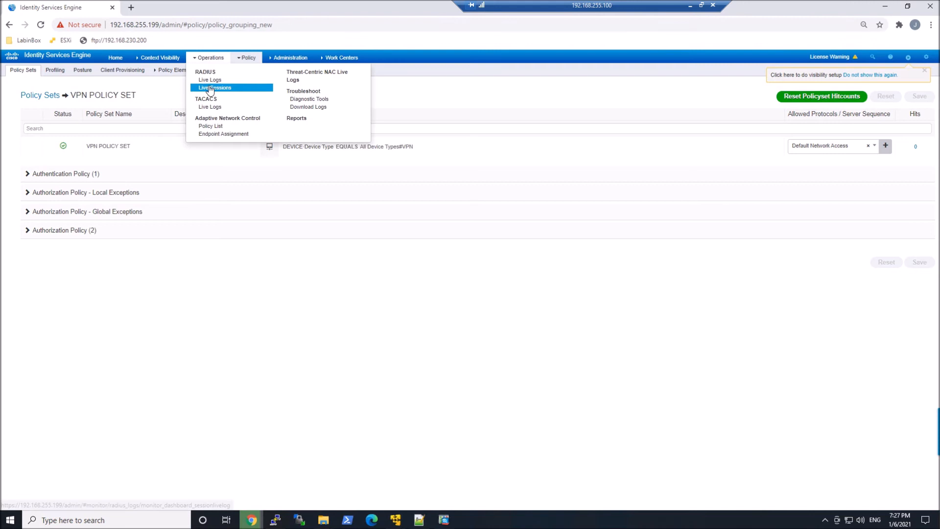
left_click(210, 80)
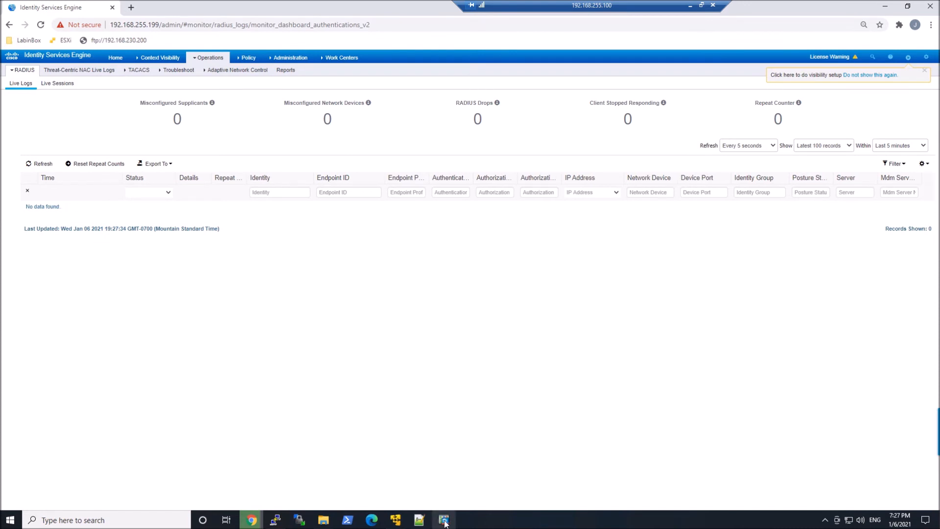
mouse_move(444, 518)
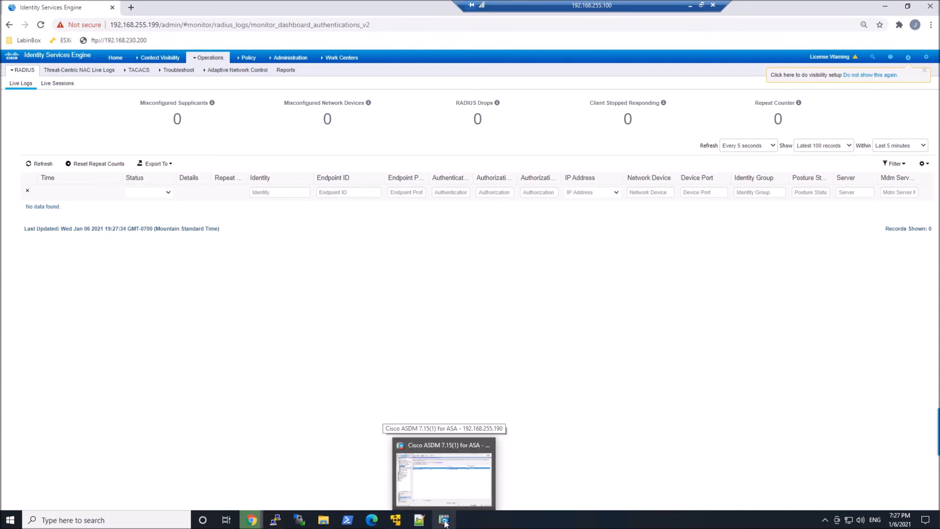
- In ASDM AAA Server Groups, add a RADIUS server group named ISE
left_click(443, 473)
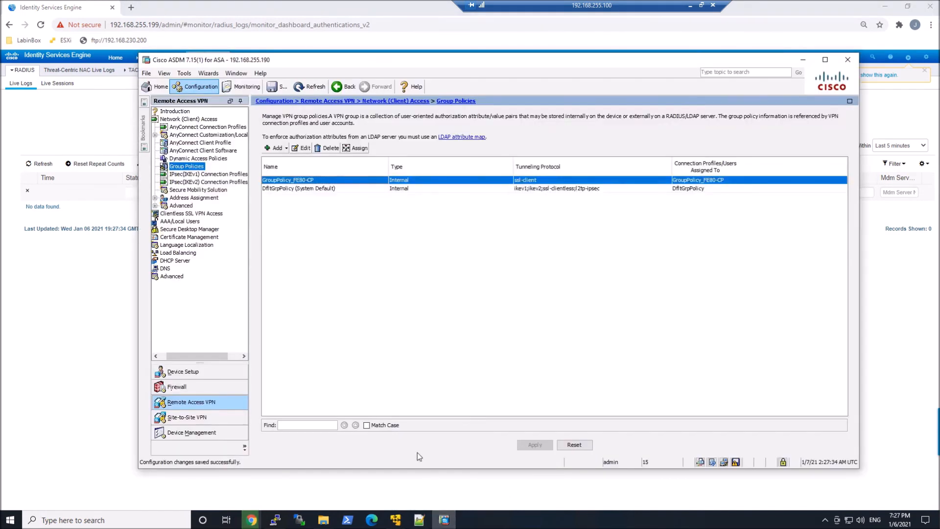
mouse_move(180, 227)
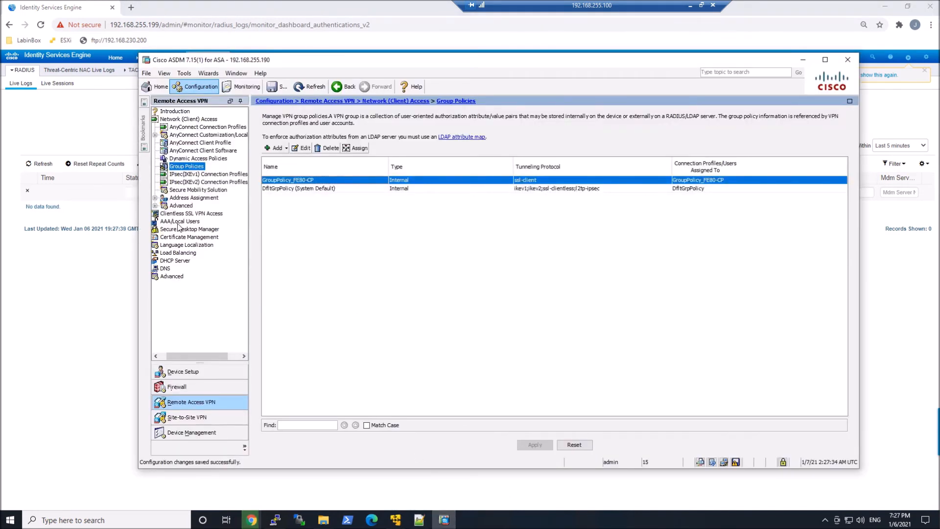
left_click(193, 229)
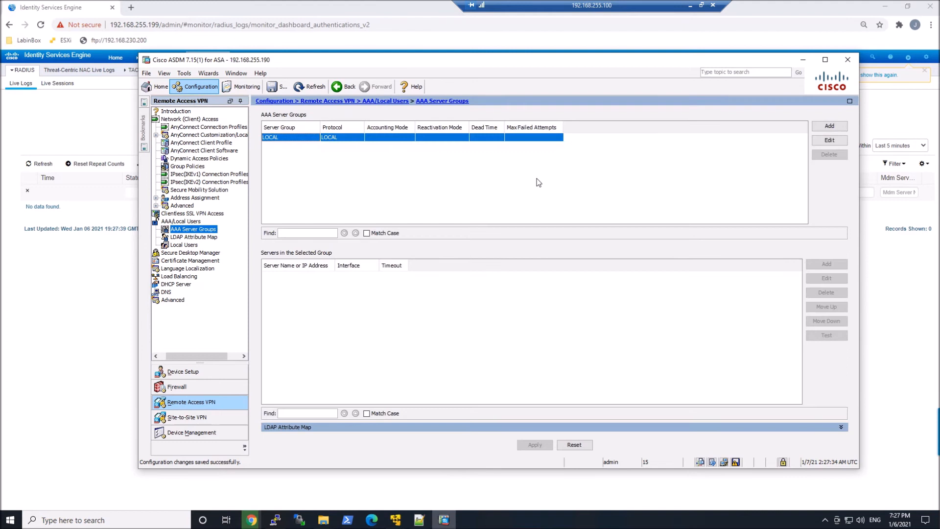
left_click(828, 125)
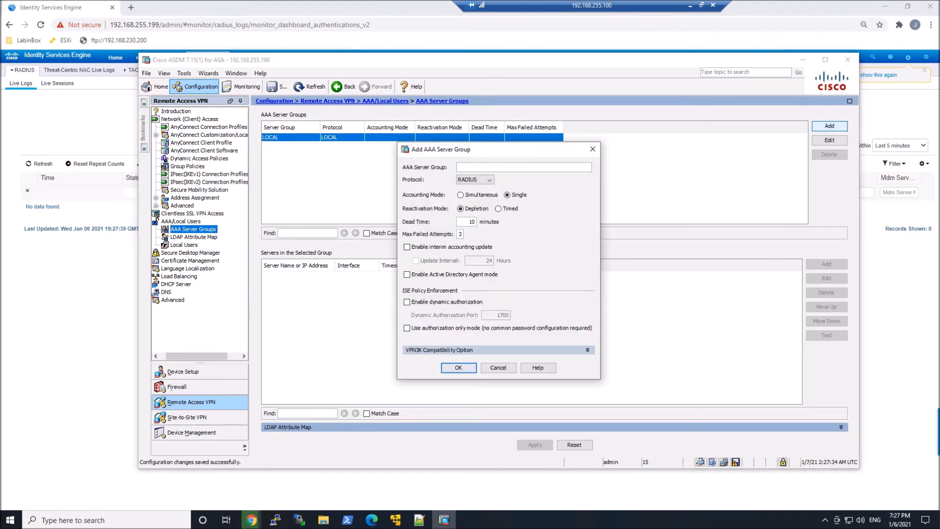
type("ISE")
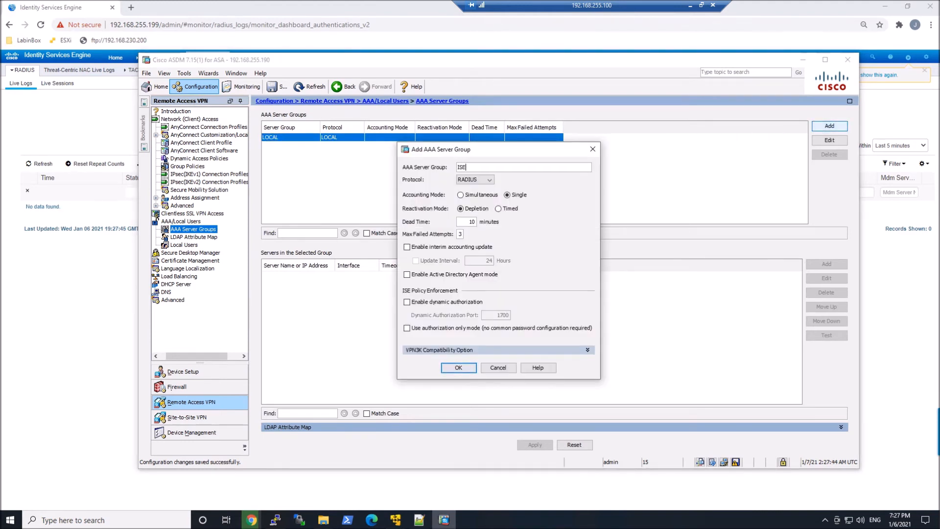
left_click(489, 179)
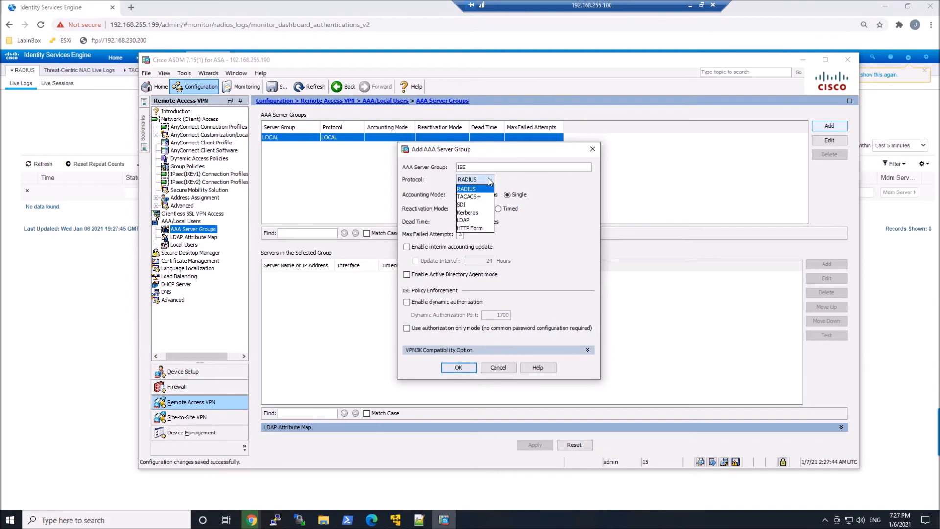
left_click(467, 189)
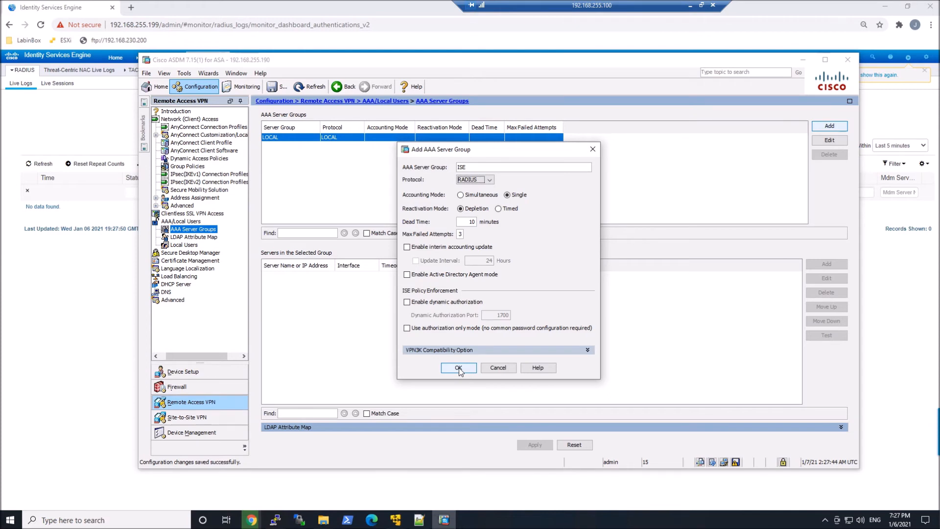
left_click(458, 368)
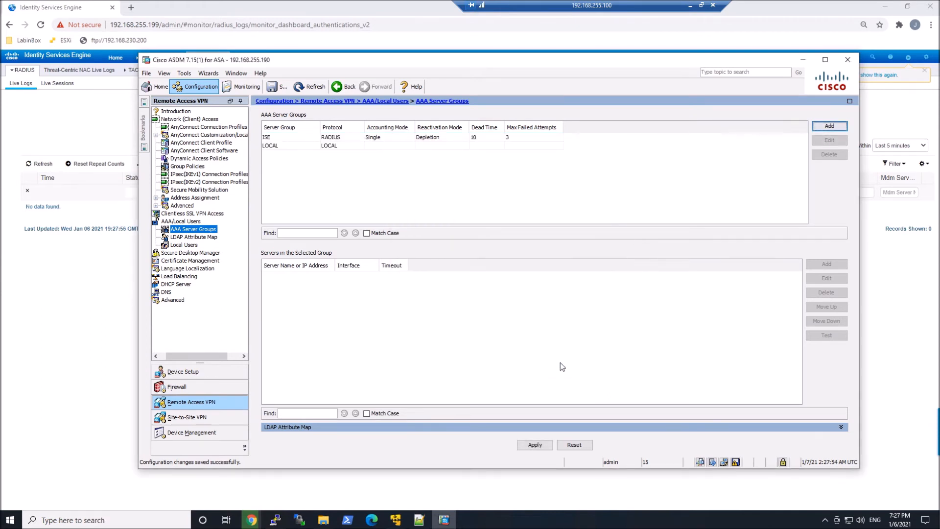
mouse_move(480, 137)
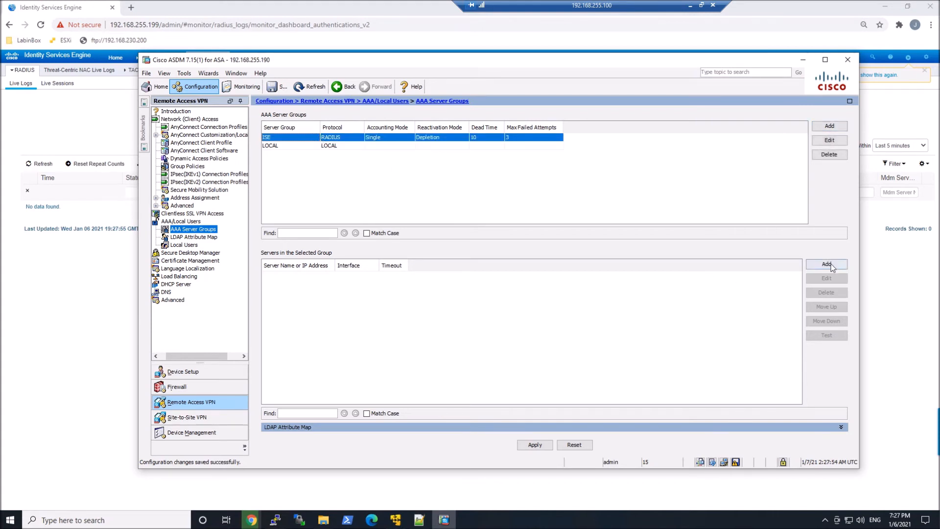
- Add RADIUS server 192.168.255.199 reached via the outside interface to the ISE group with its shared key
left_click(826, 264)
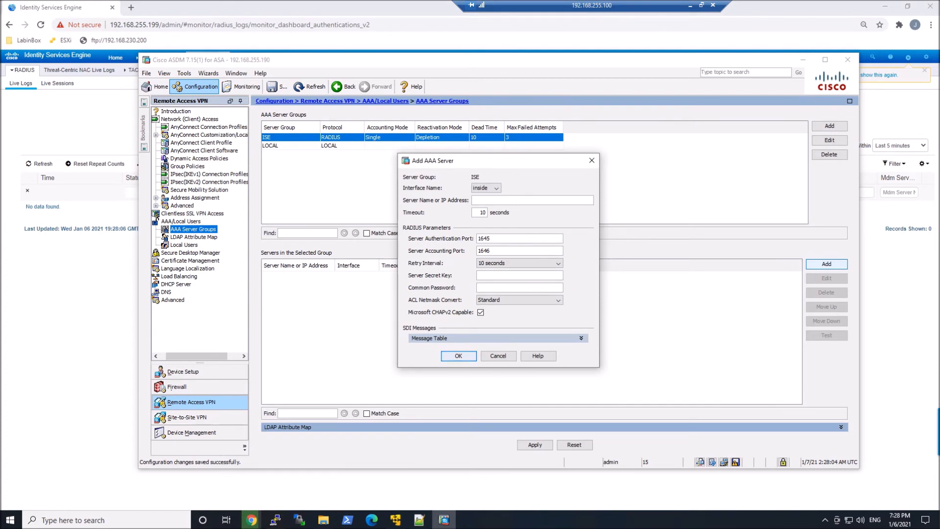
left_click(495, 187)
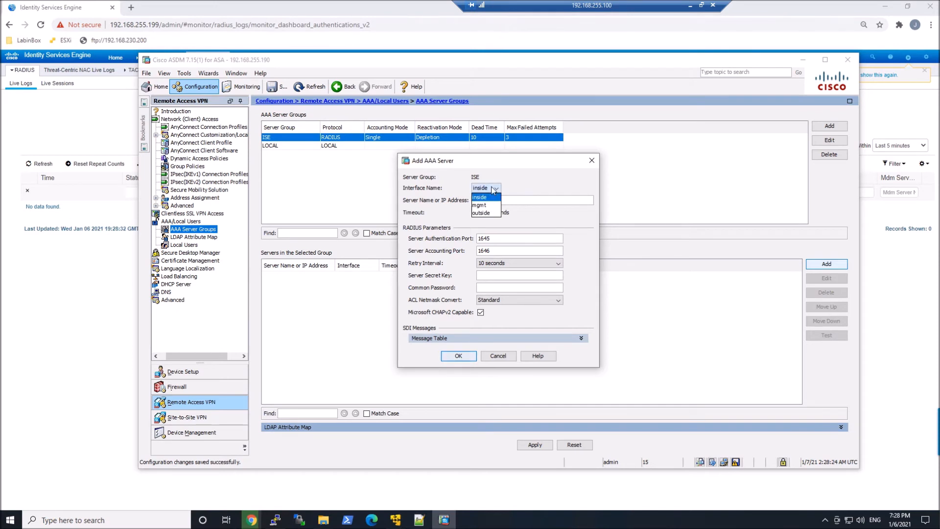
left_click(481, 212)
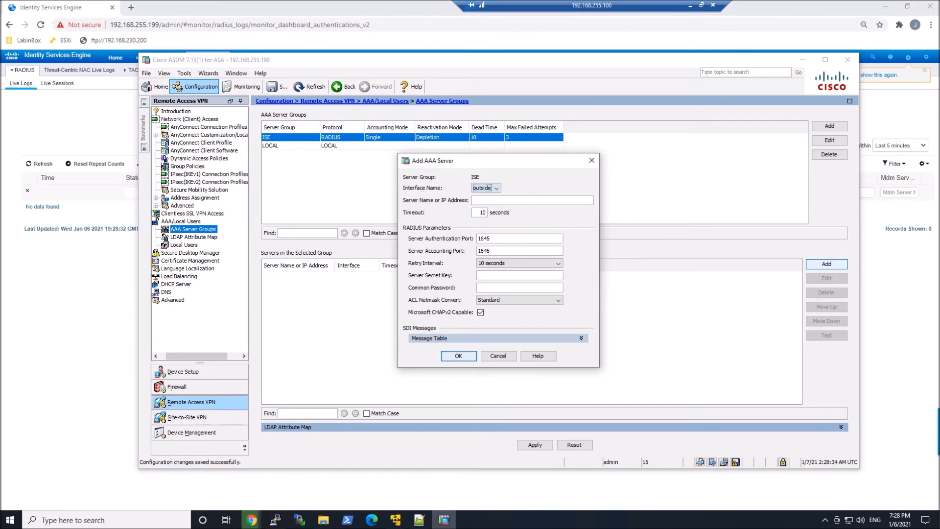
type("192.168.255.1")
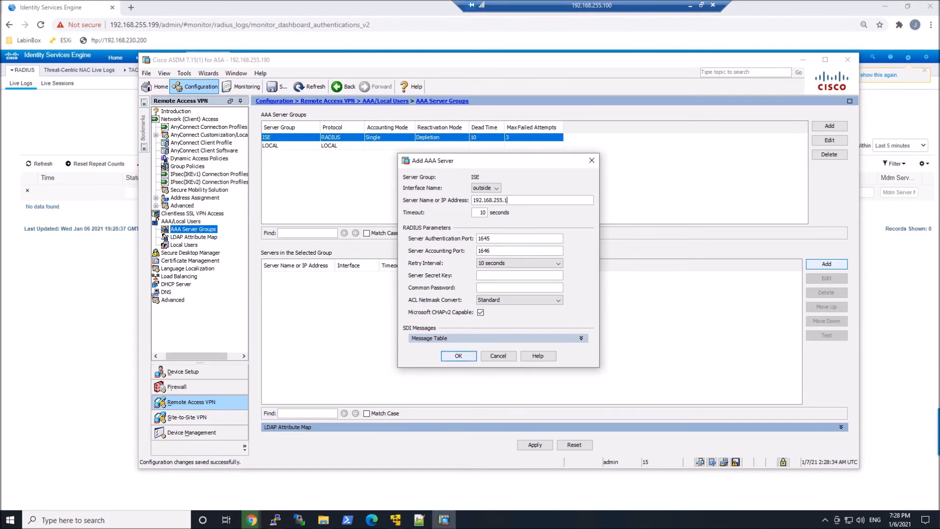
type("99")
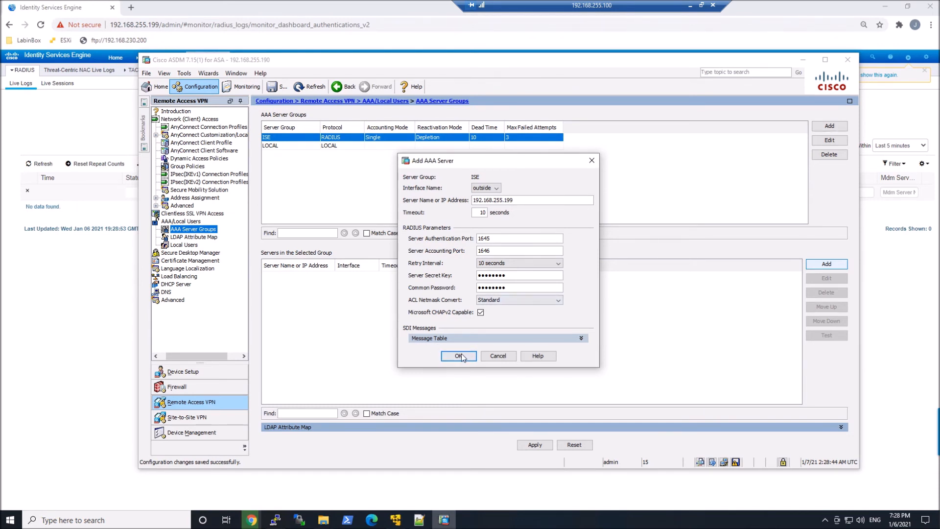
left_click(458, 355)
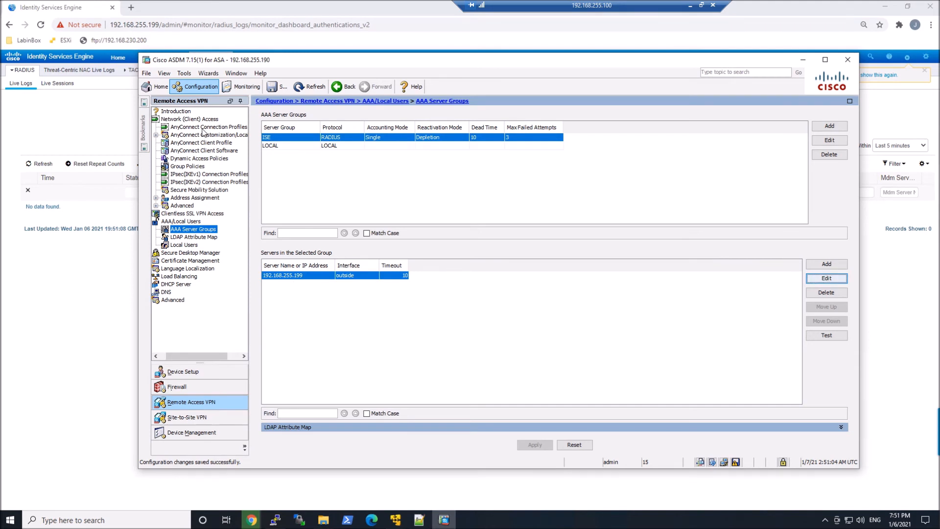
mouse_move(197, 170)
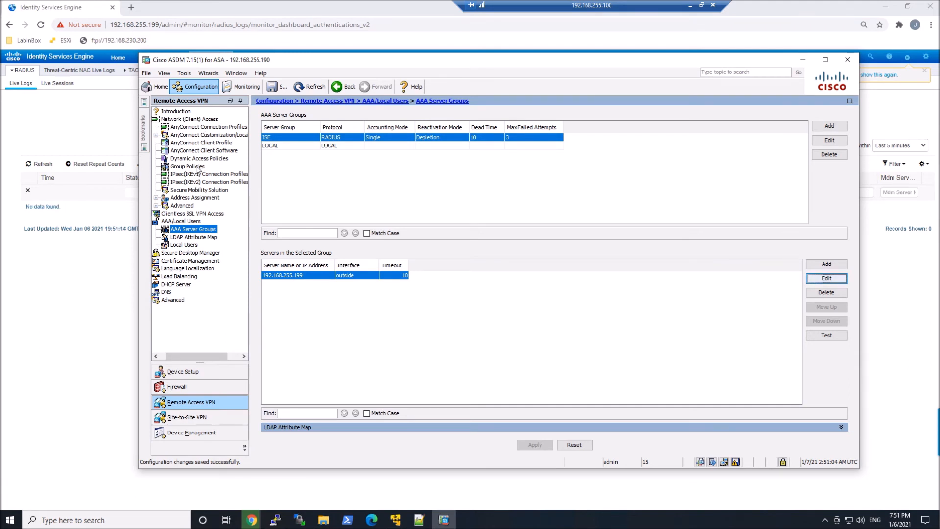
- Set the FE80-CP AnyConnect profile's AAA server group to ISE and apply the configuration
left_click(188, 166)
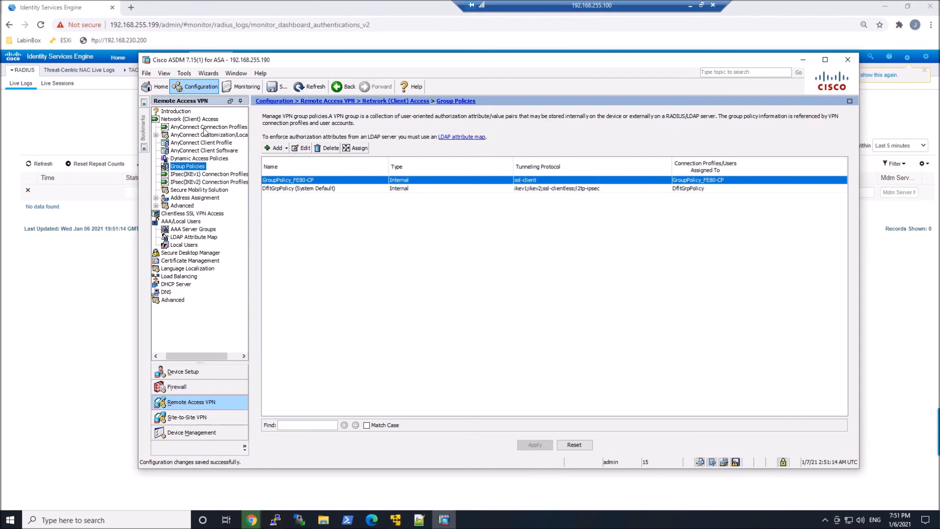
left_click(208, 127)
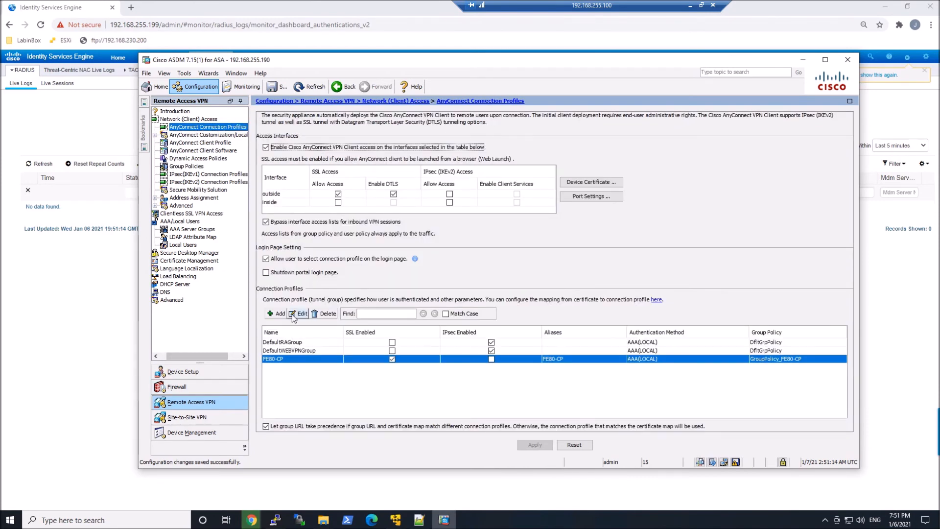
left_click(300, 312)
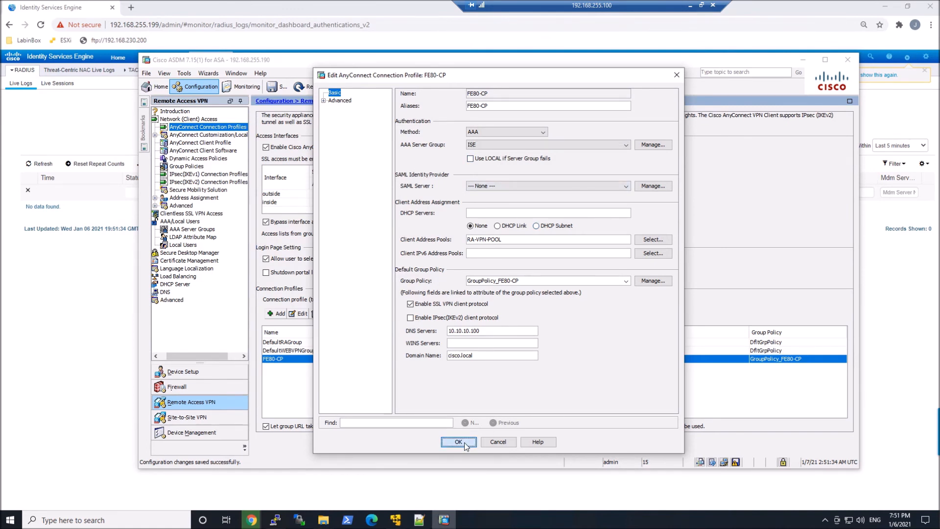
left_click(458, 442)
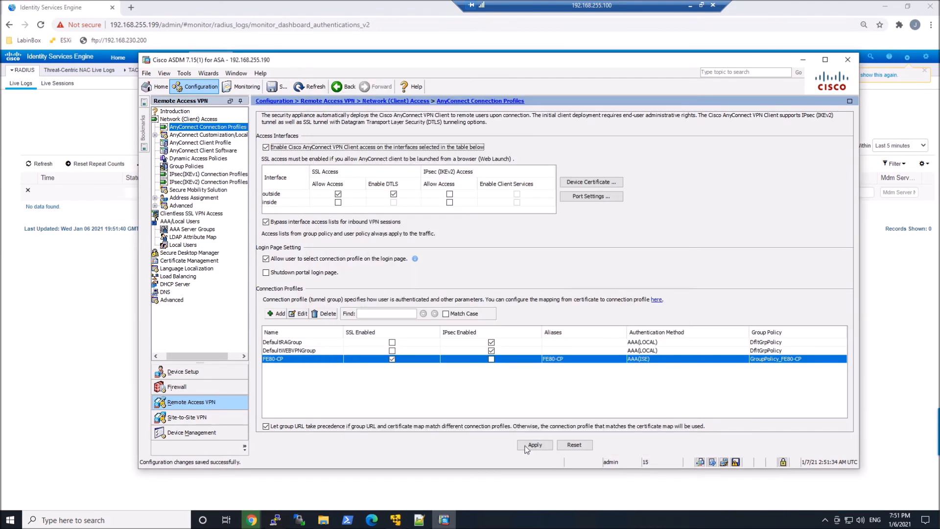
left_click(533, 445)
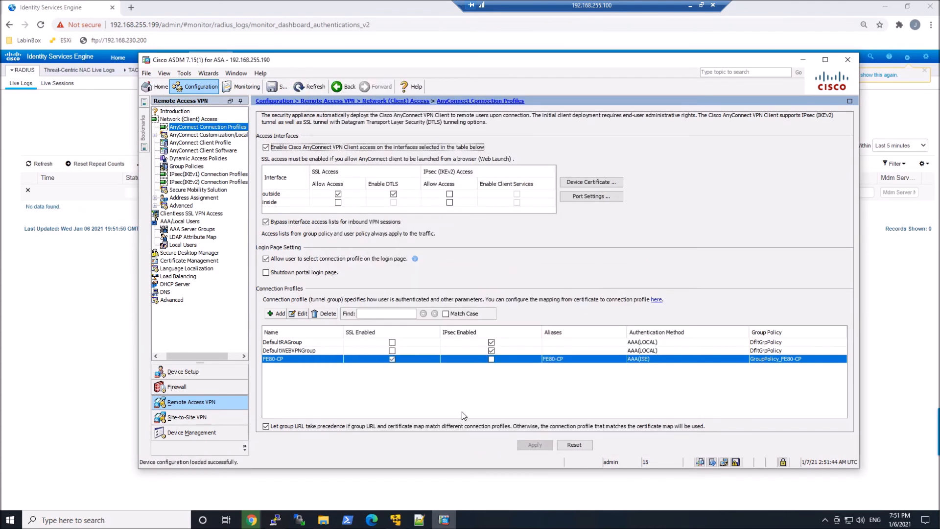
mouse_move(421, 510)
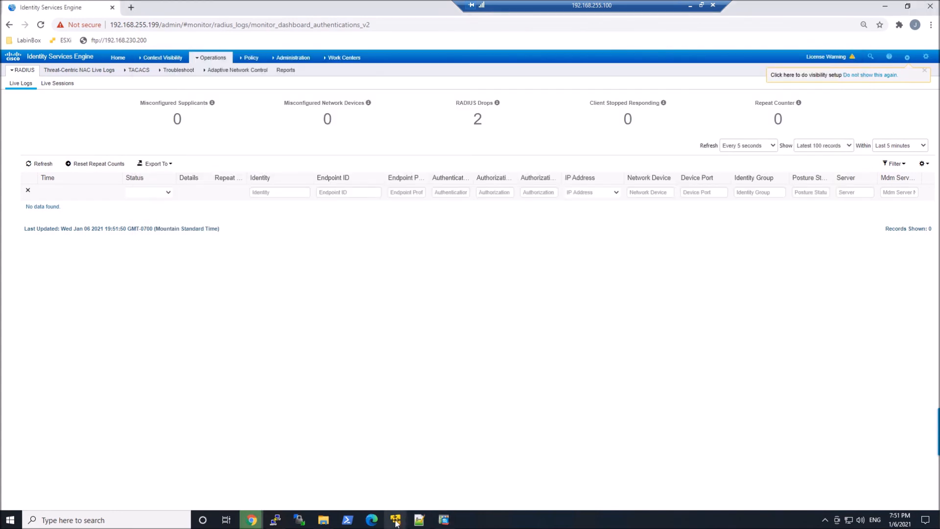
- Connect the Windows test VM to the VPN as hr1 and return to the ISE live logs
left_click(395, 519)
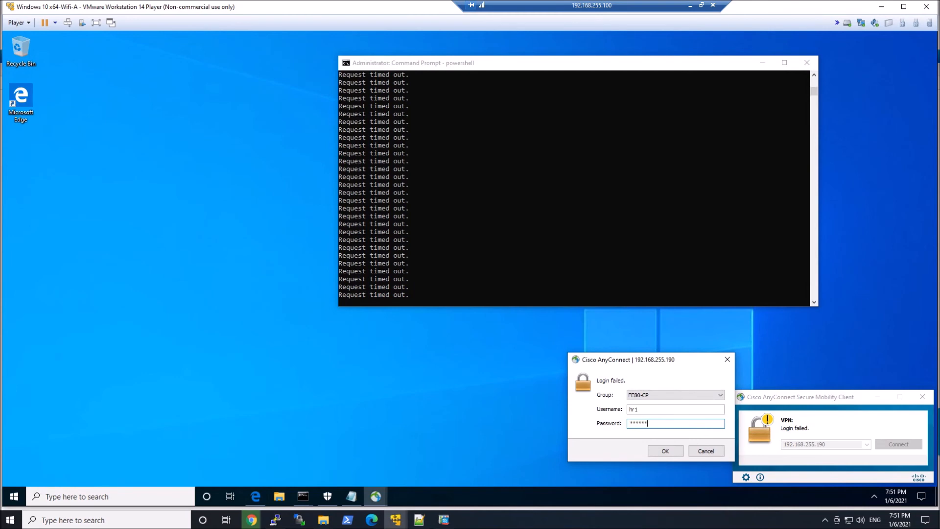
left_click(704, 450)
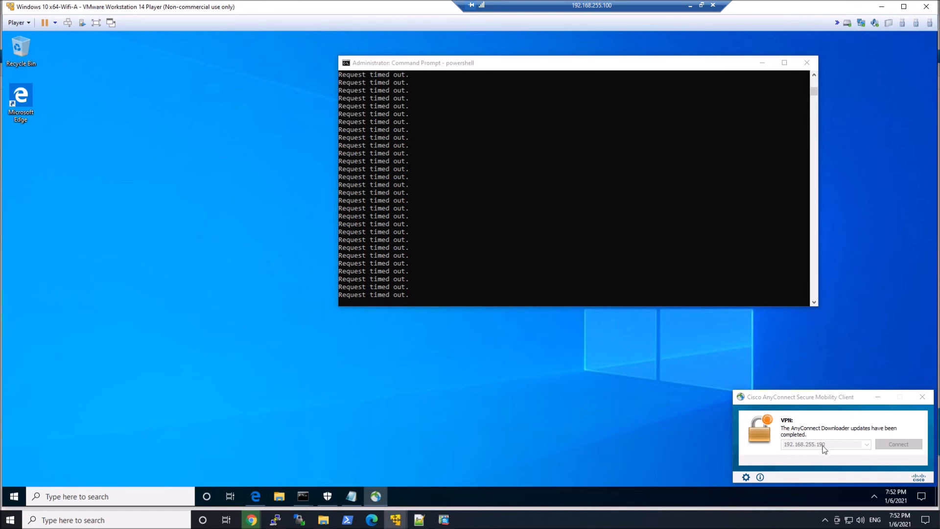
left_click(897, 443)
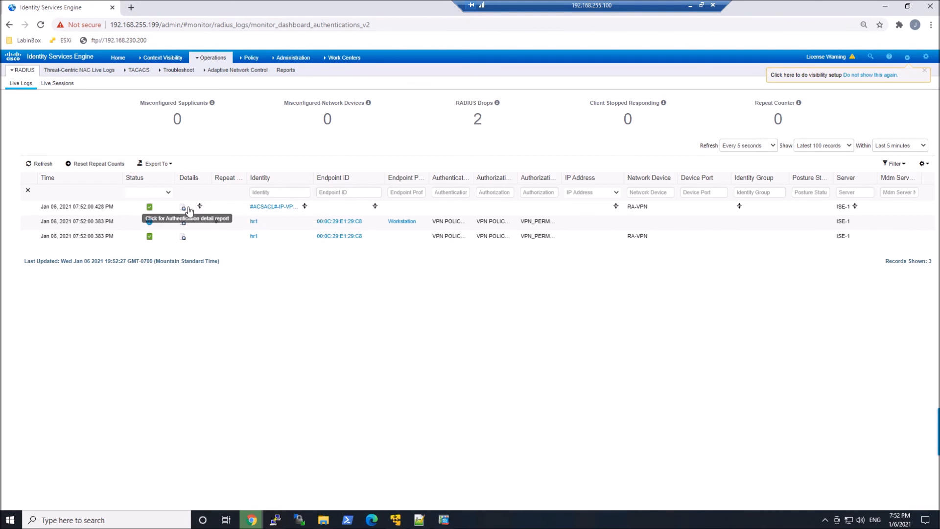
left_click(183, 206)
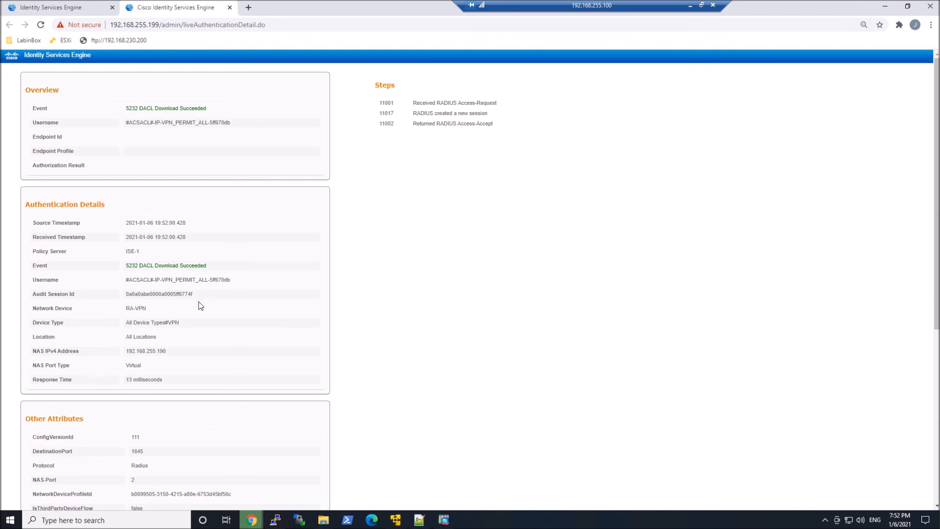
scroll("down", 3)
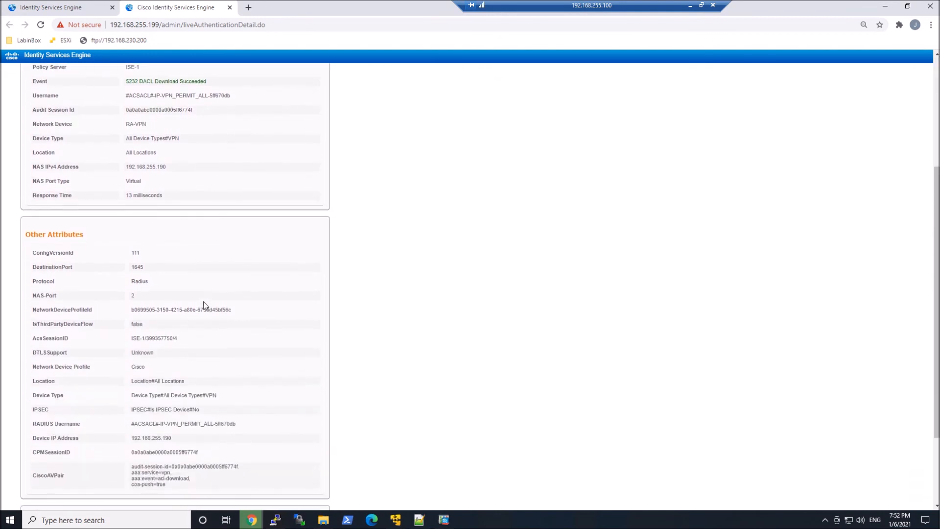
scroll("down", 3)
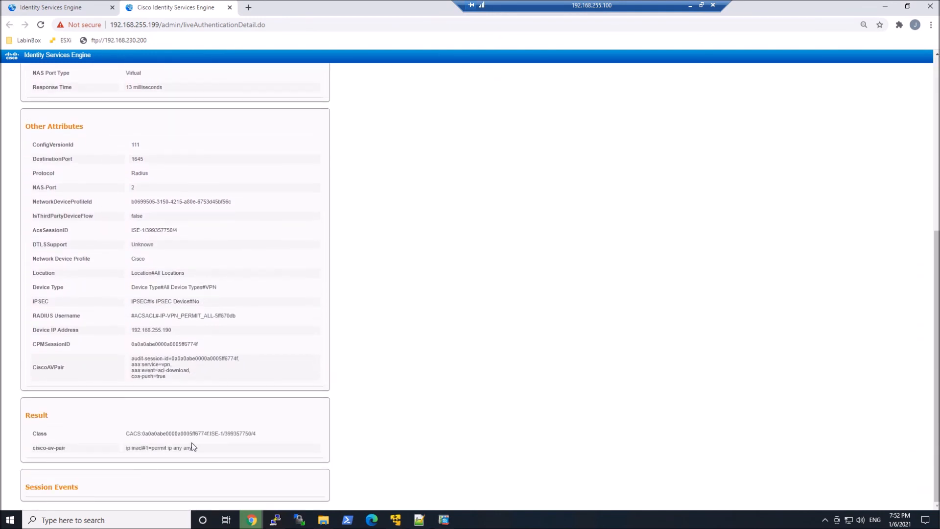
scroll("up", 3)
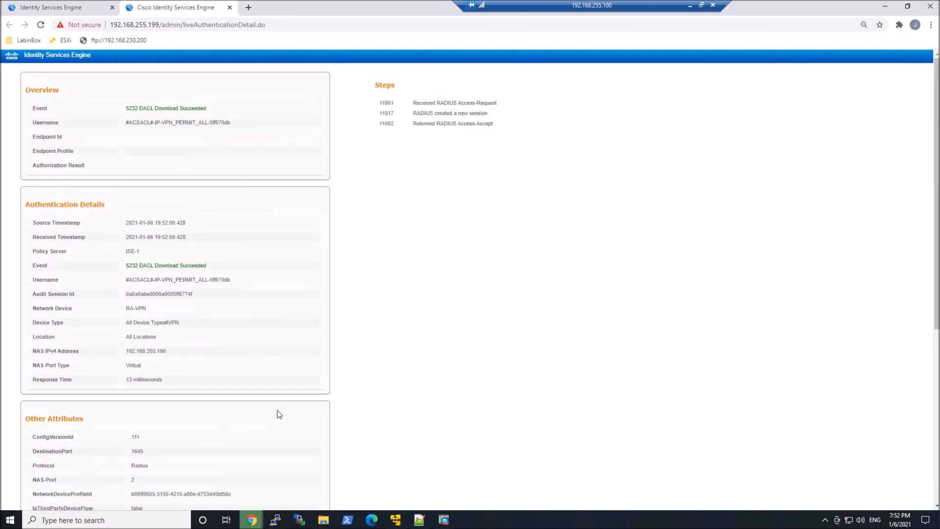
mouse_move(223, 15)
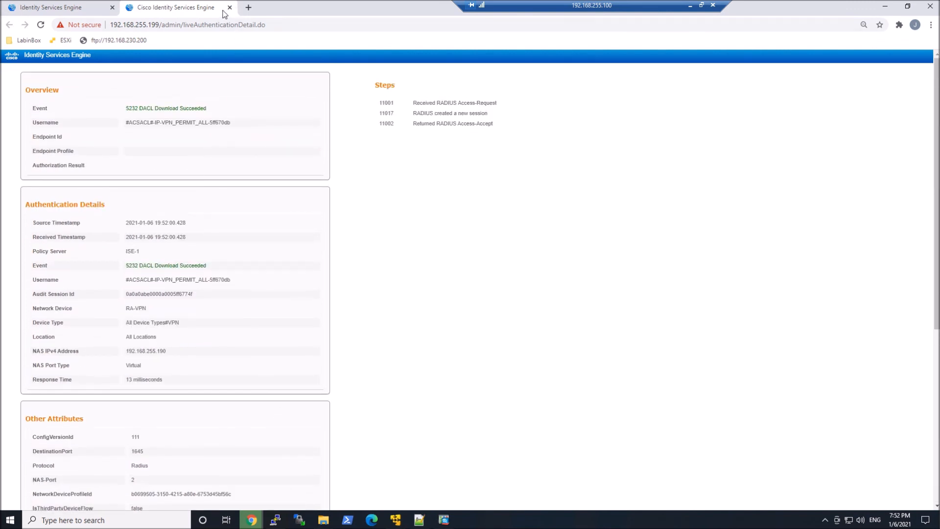
left_click(229, 7)
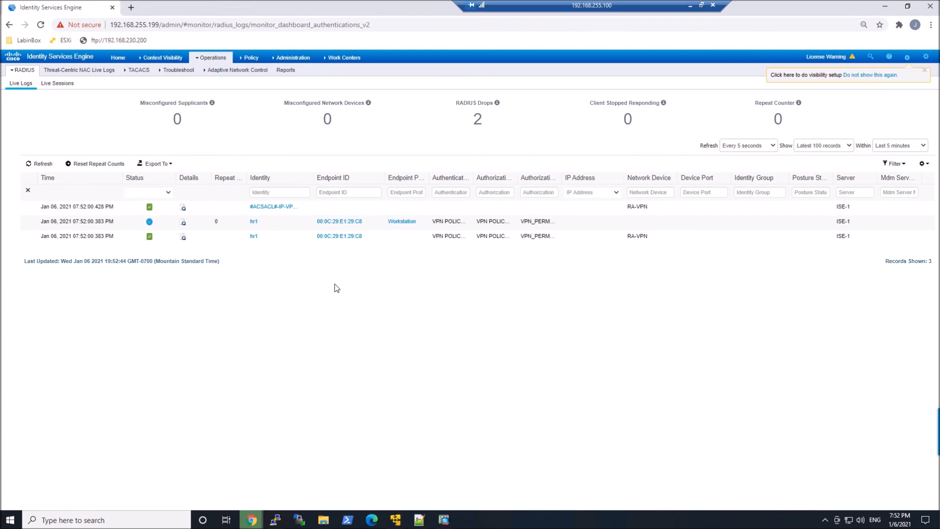
- Run show vpn-sessiondb anyconnect and show access-list on the ASA to display hr1's session and downloaded DACL
left_click(274, 519)
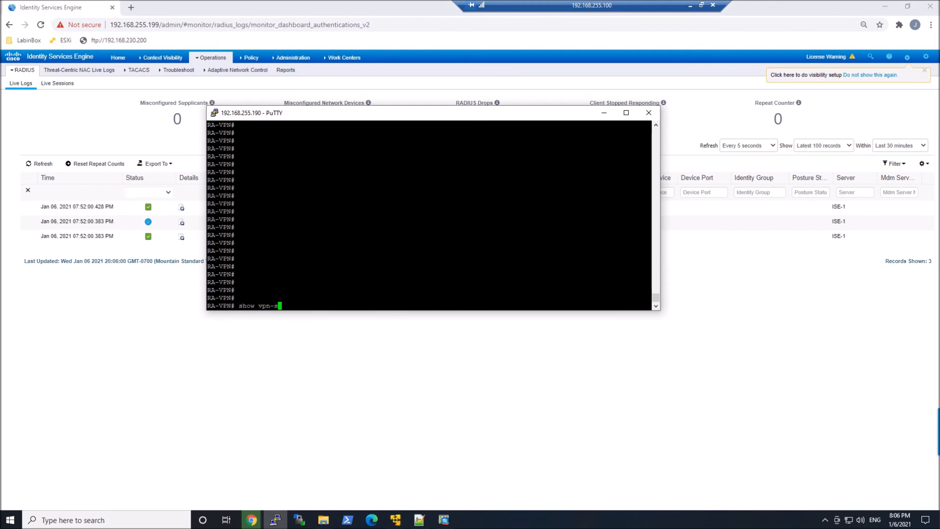
key("Return")
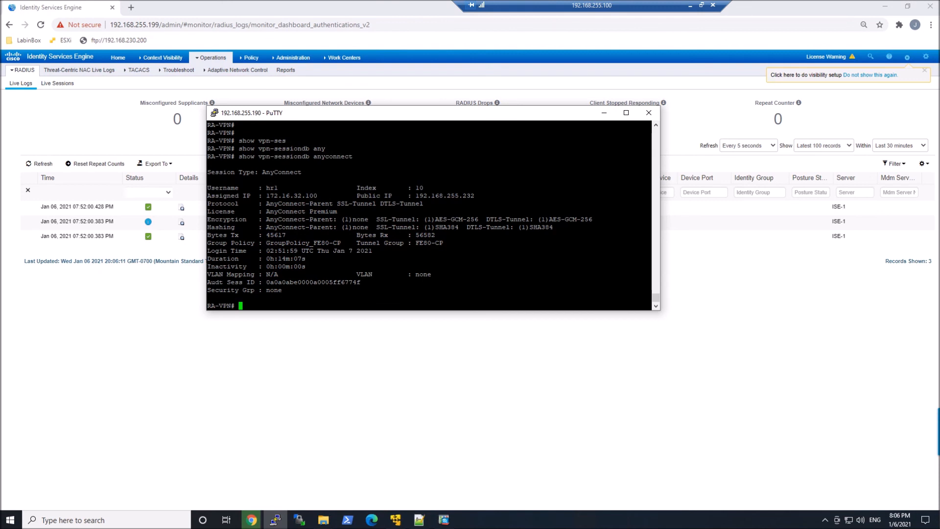
type("show")
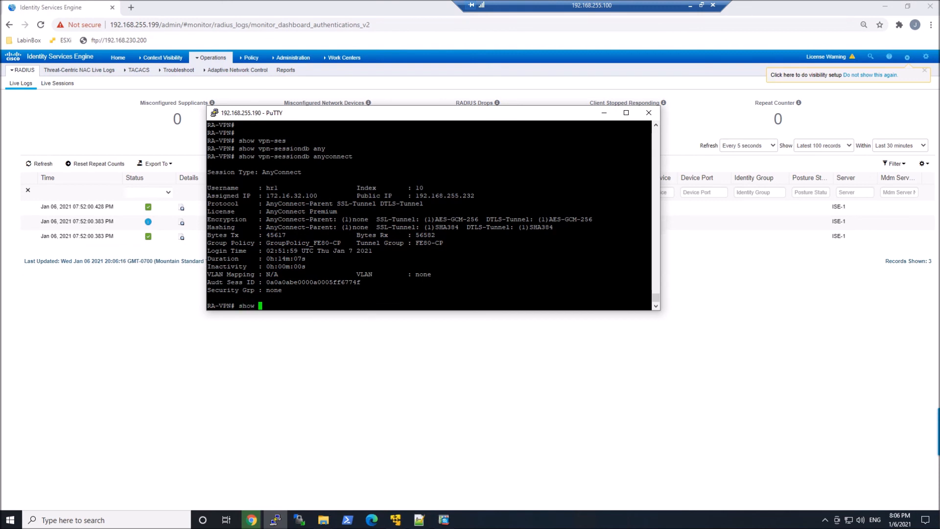
type("access-list")
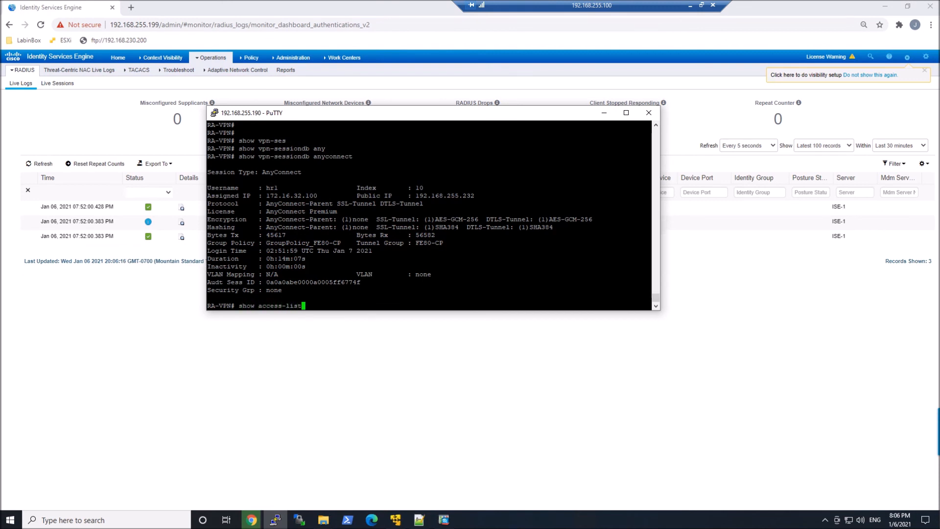
key("Return")
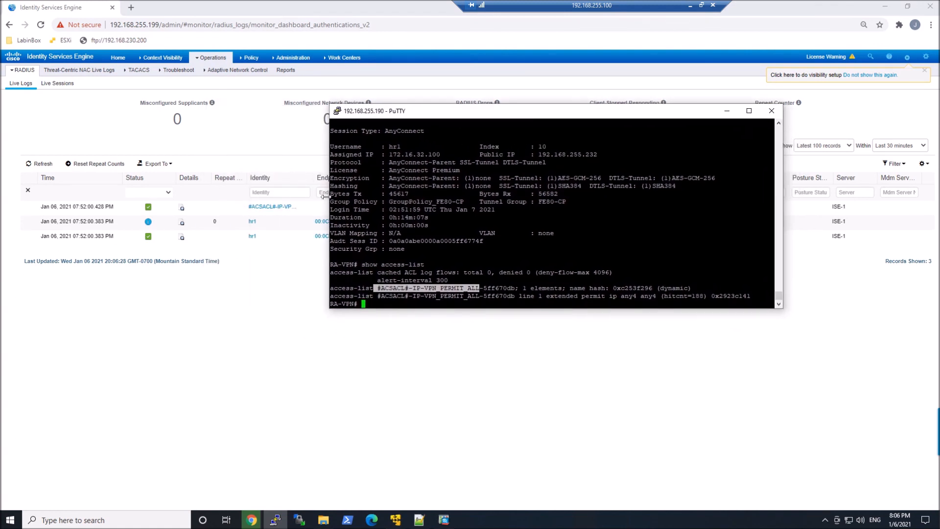
mouse_move(271, 206)
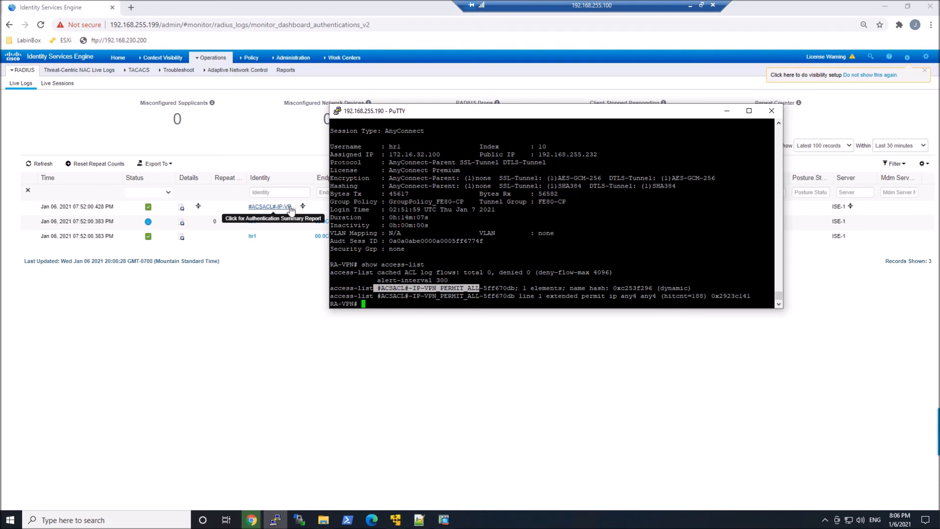